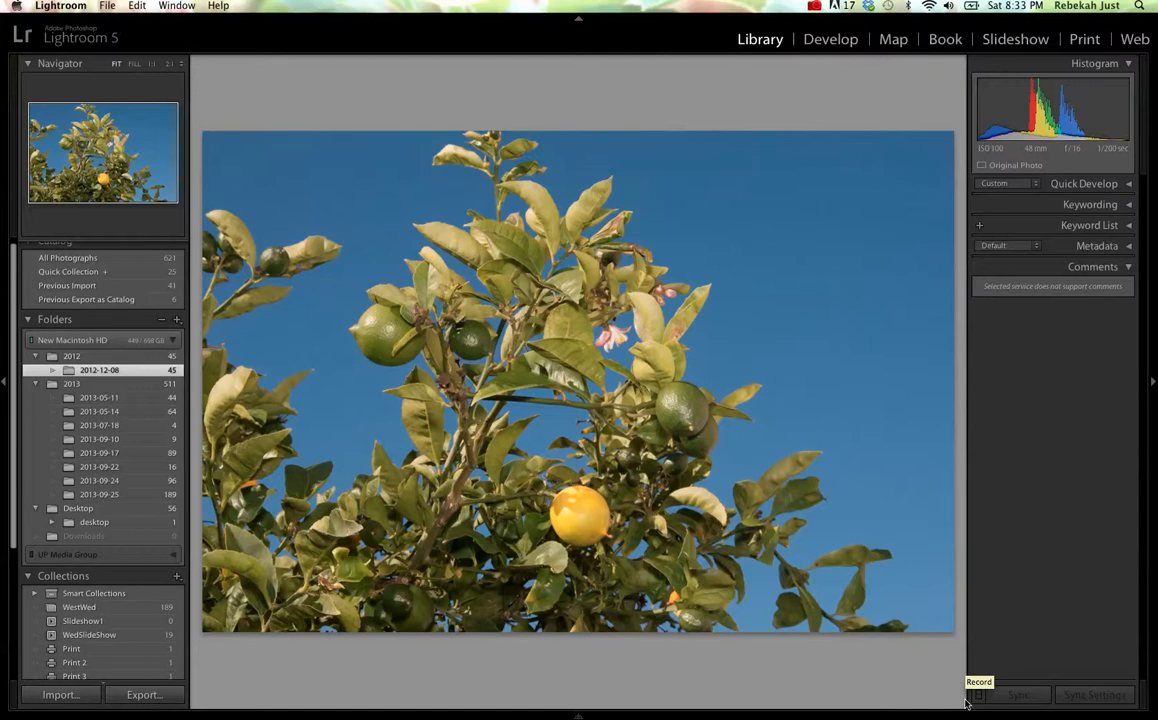
pyautogui.moveTo(416, 458)
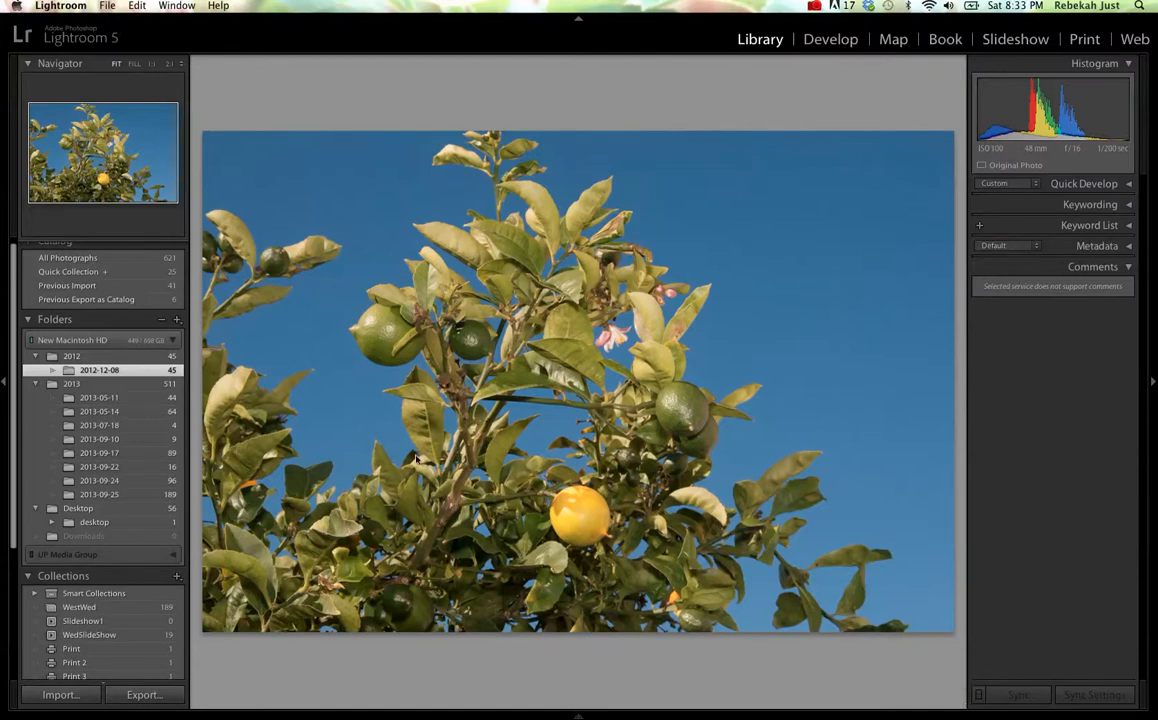
pyautogui.moveTo(418, 416)
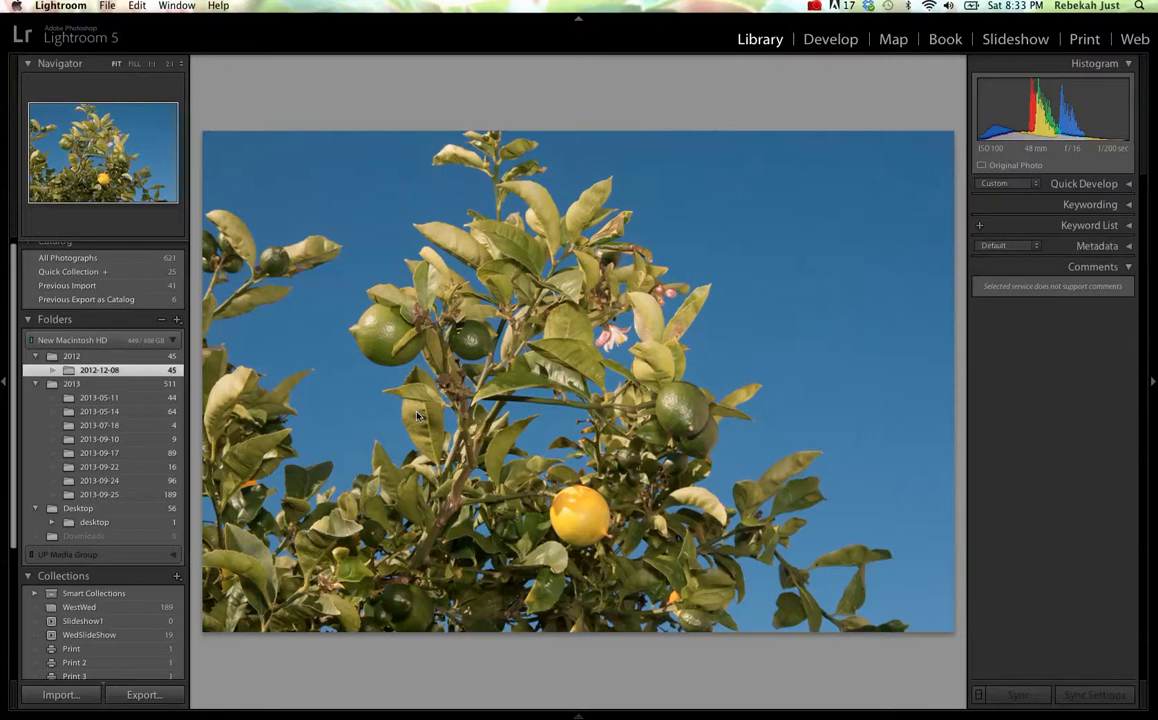
pyautogui.moveTo(618, 210)
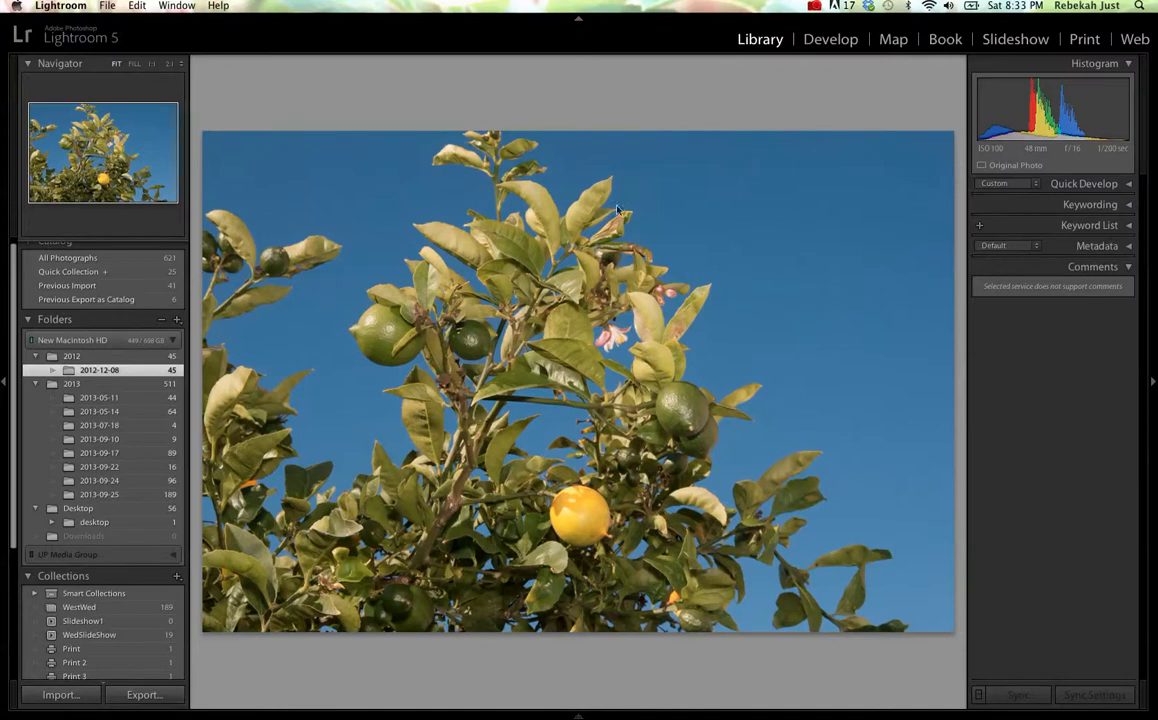
pyautogui.moveTo(742, 80)
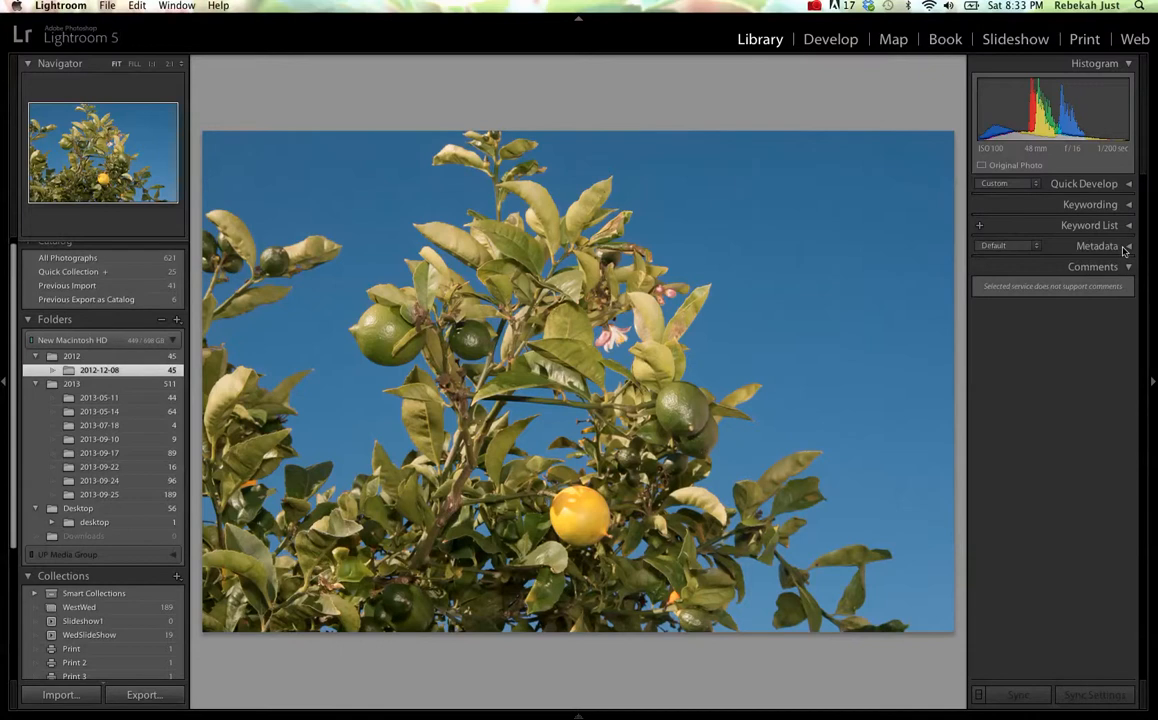
# Expand the Metadata panel and choose Edit Presets... from the Preset dropdown.
pyautogui.click(1096, 246)
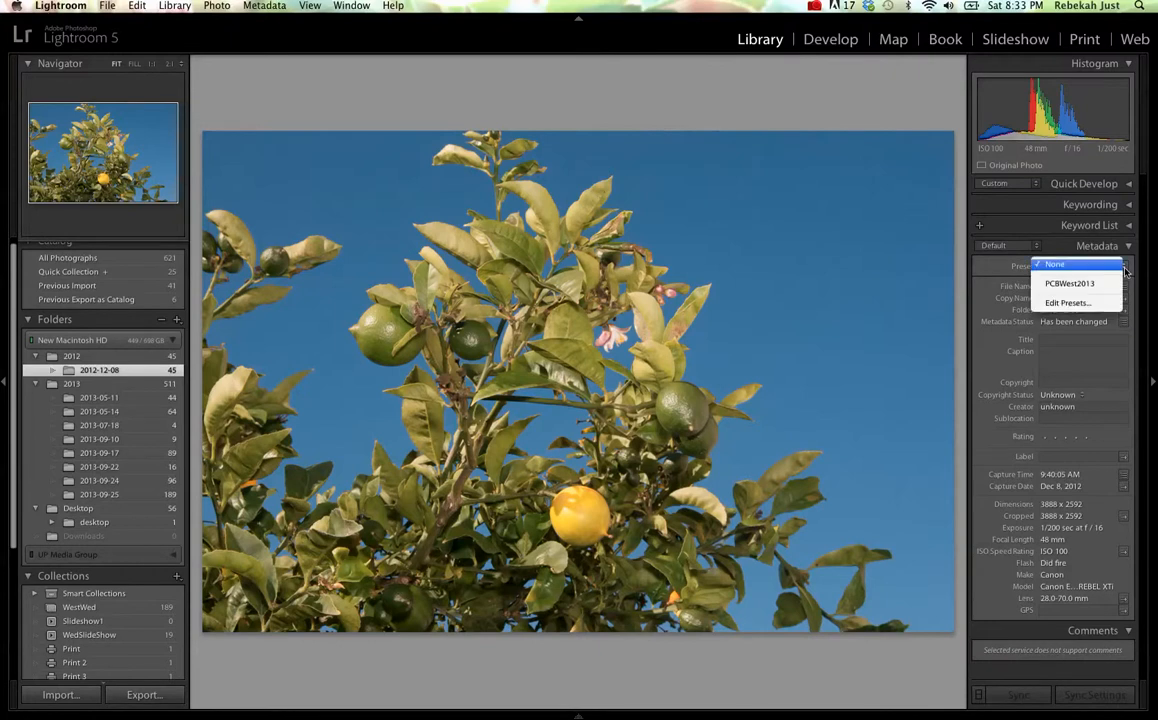
pyautogui.moveTo(1066, 304)
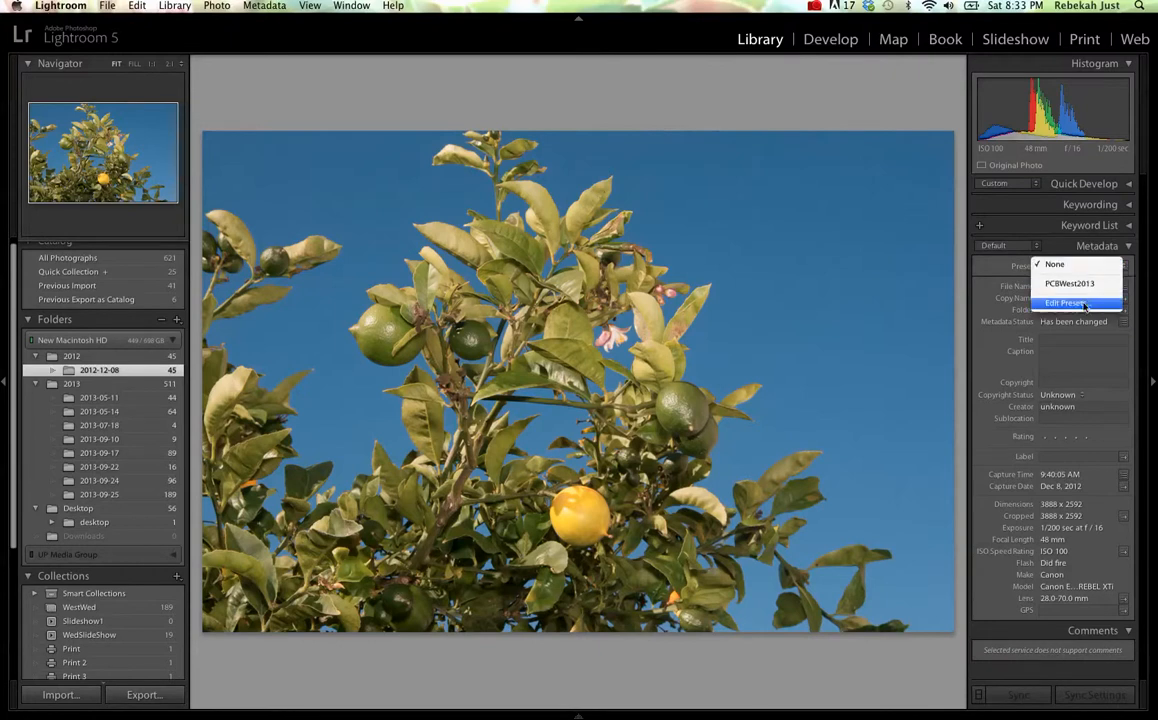
pyautogui.click(1064, 304)
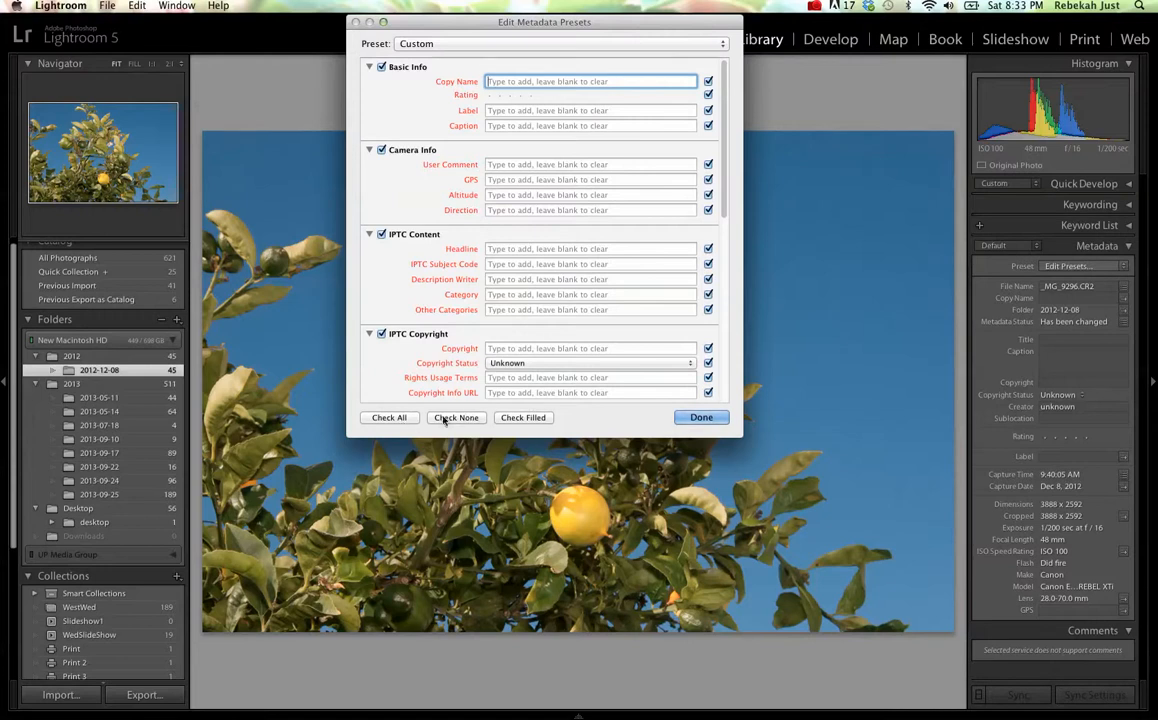
# Uncheck every field in the Edit Metadata Presets dialog with Check None.
pyautogui.click(456, 418)
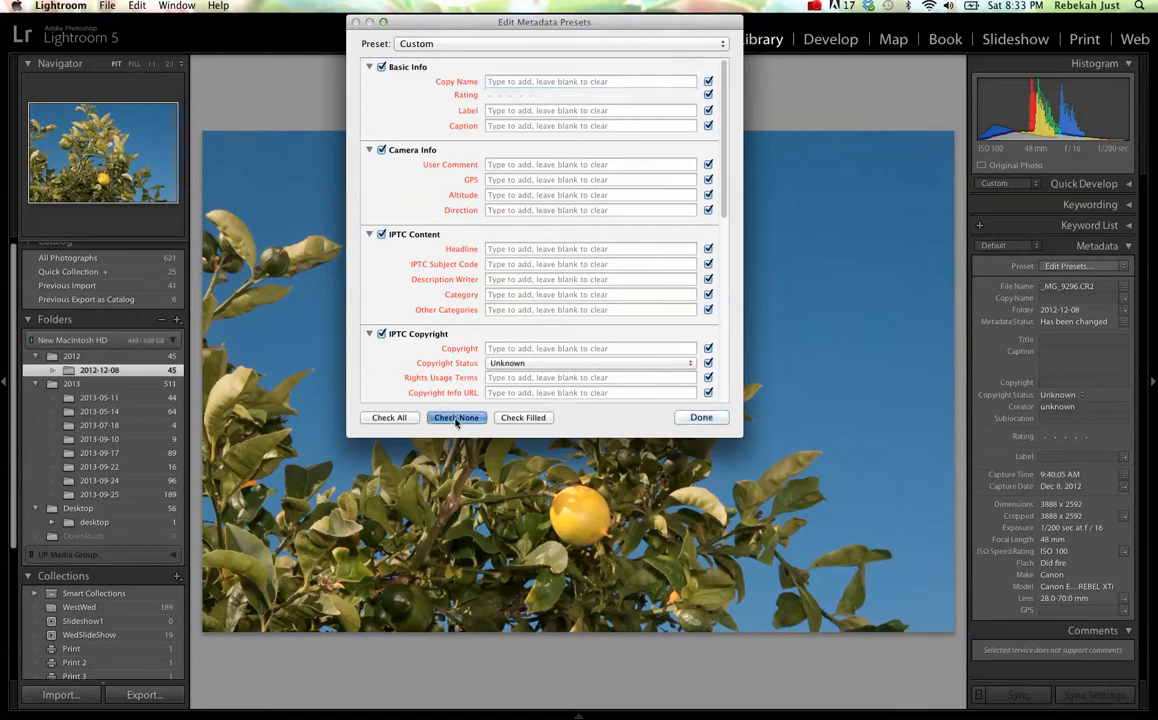
pyautogui.click(456, 418)
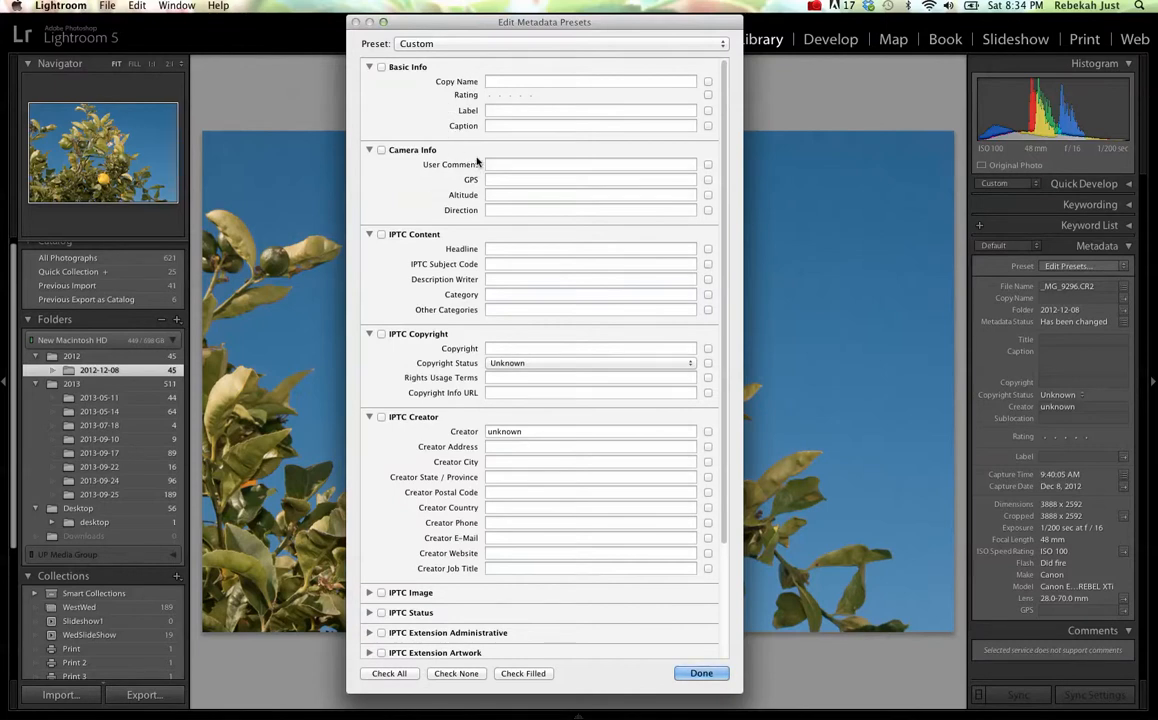
pyautogui.moveTo(476, 298)
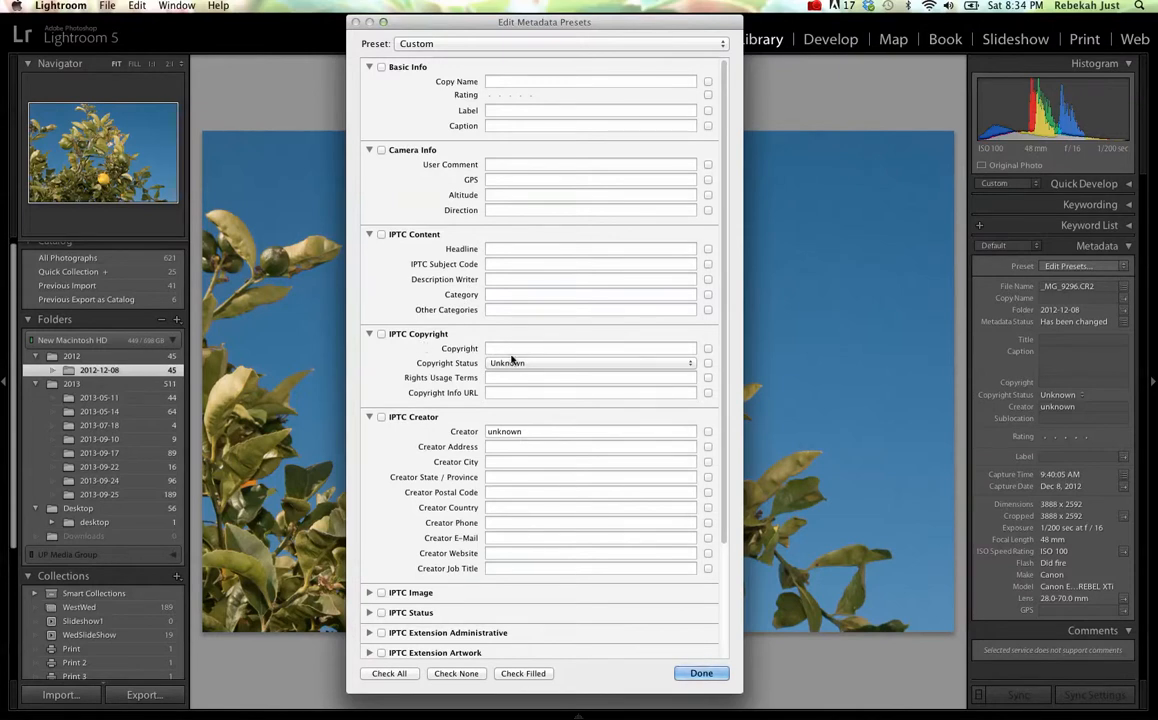
# Enter 'All rights reserved.' in the IPTC Copyright field.
pyautogui.click(590, 348)
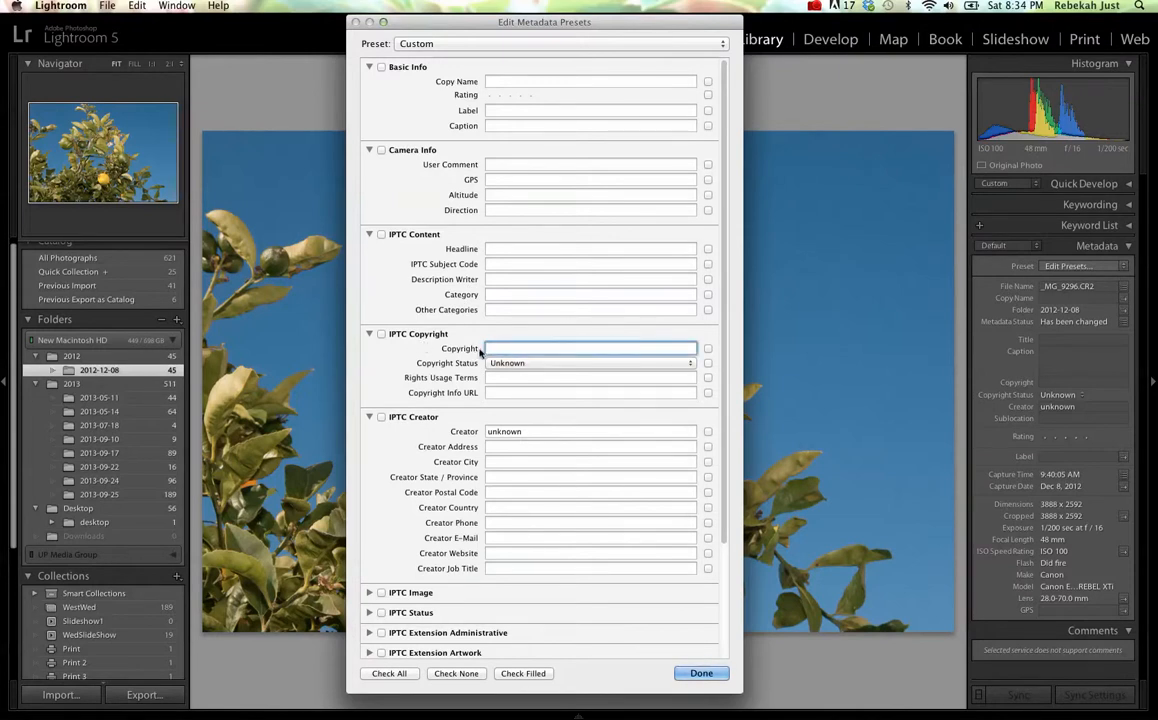
pyautogui.write('A')
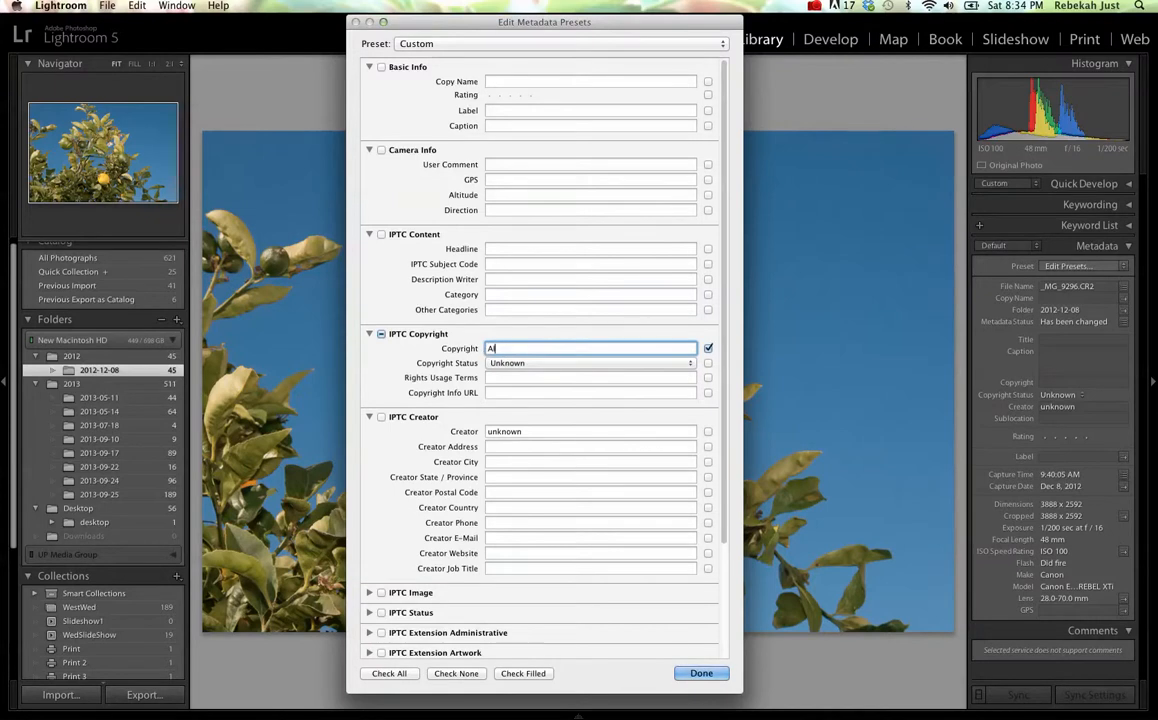
pyautogui.write('ll rights')
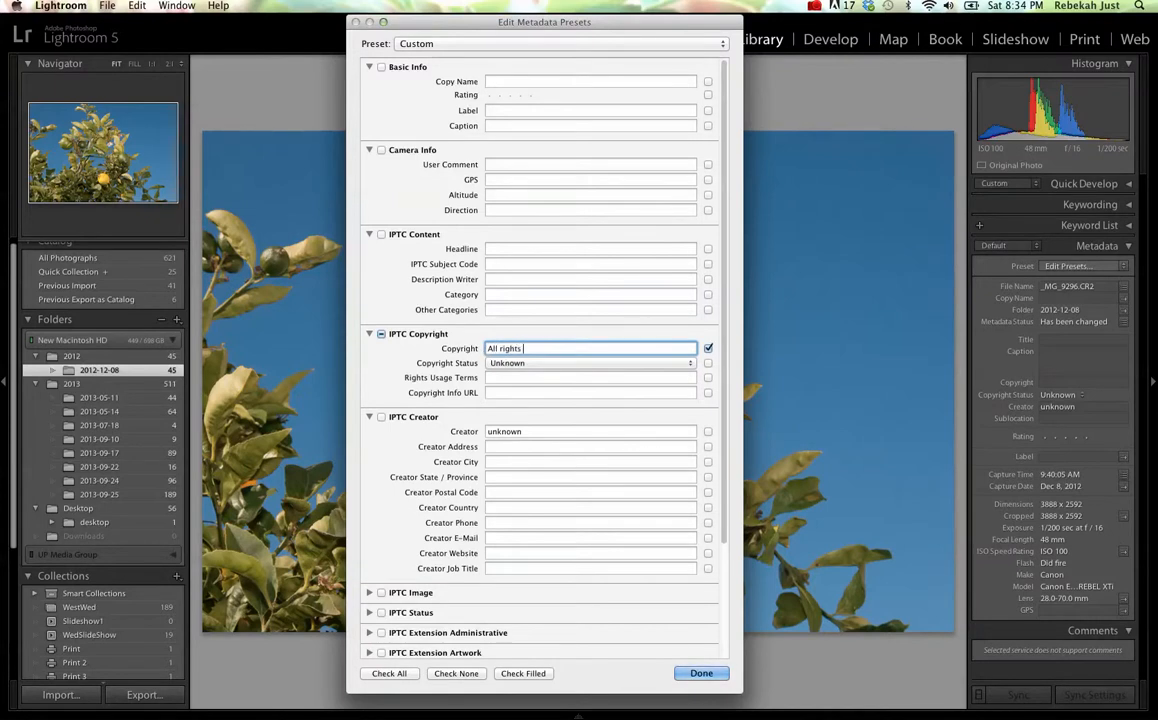
pyautogui.write('reserved')
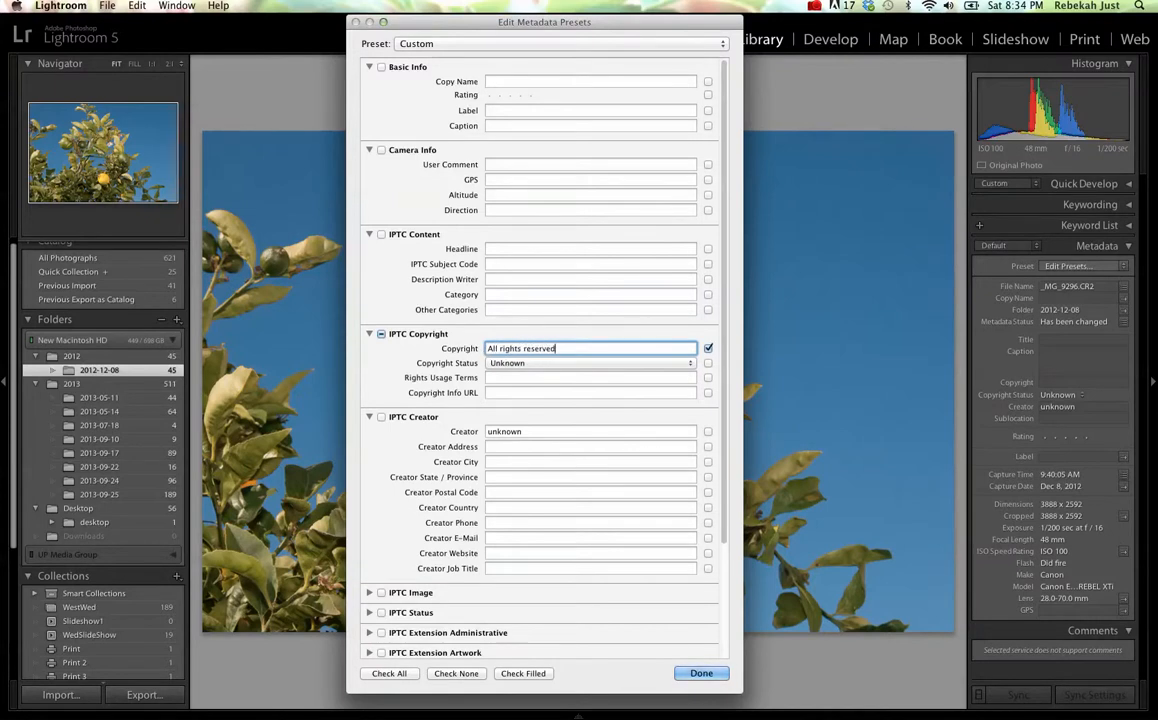
pyautogui.write('.')
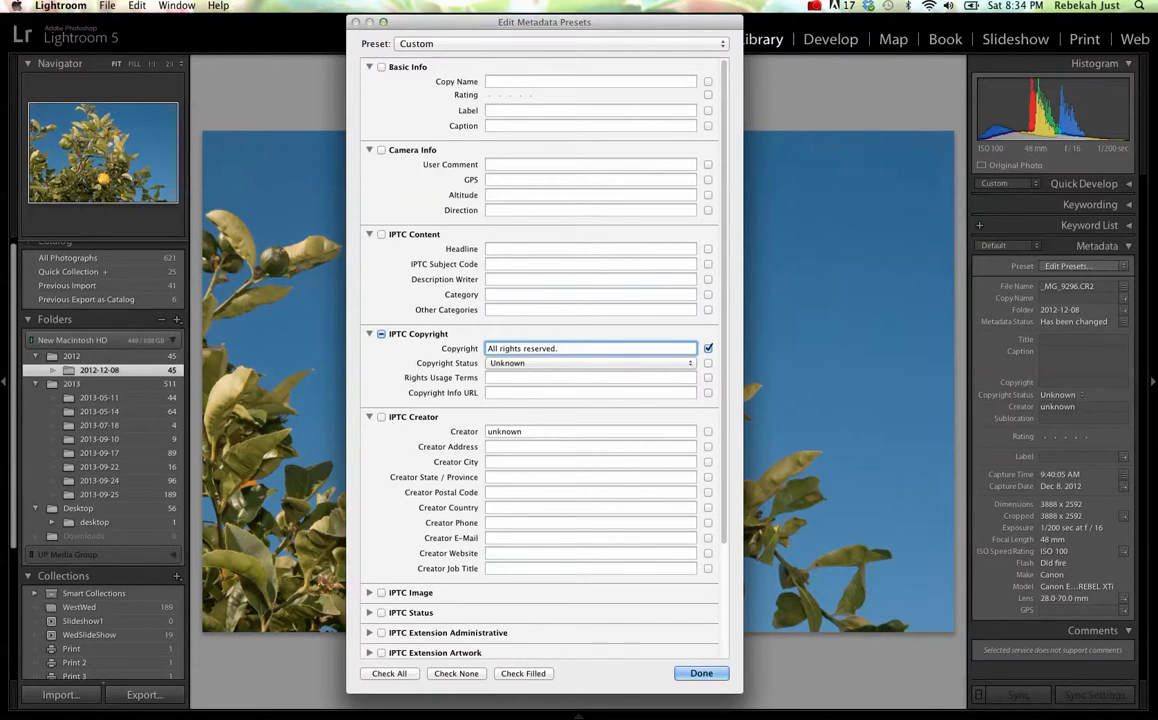
pyautogui.click(590, 348)
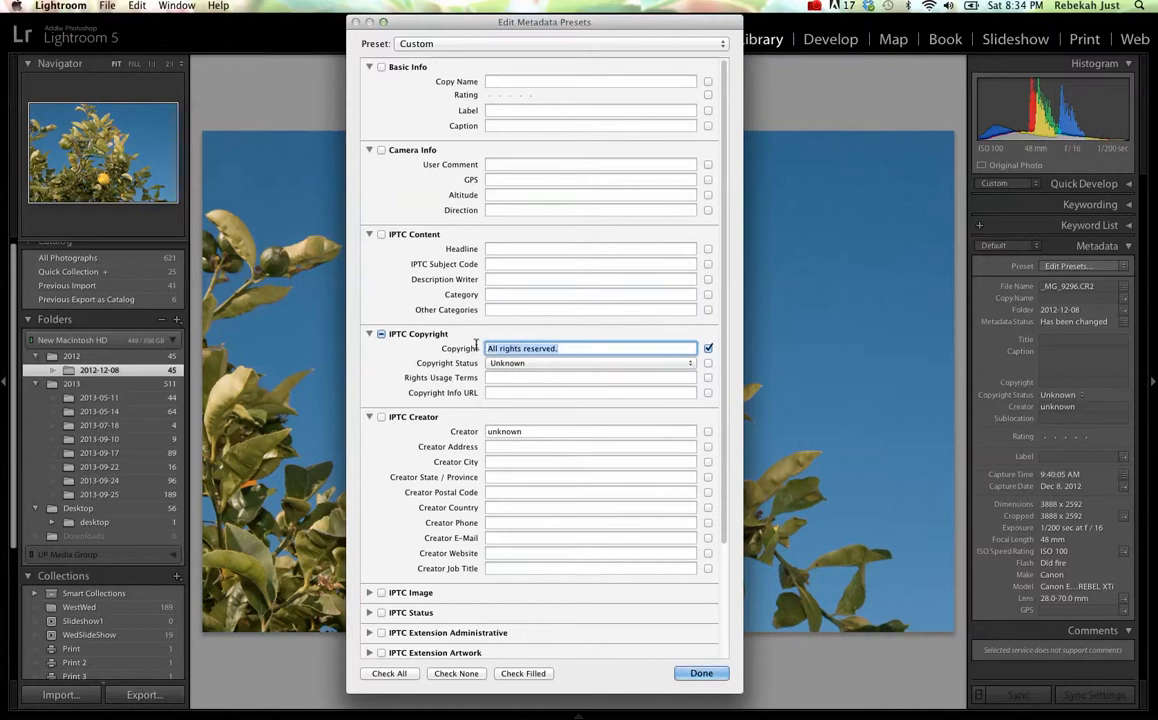
# Set Rights Usage Terms to 'All rights reserved.' and Copyright Info URL to the ekahjust.com website.
pyautogui.click(590, 376)
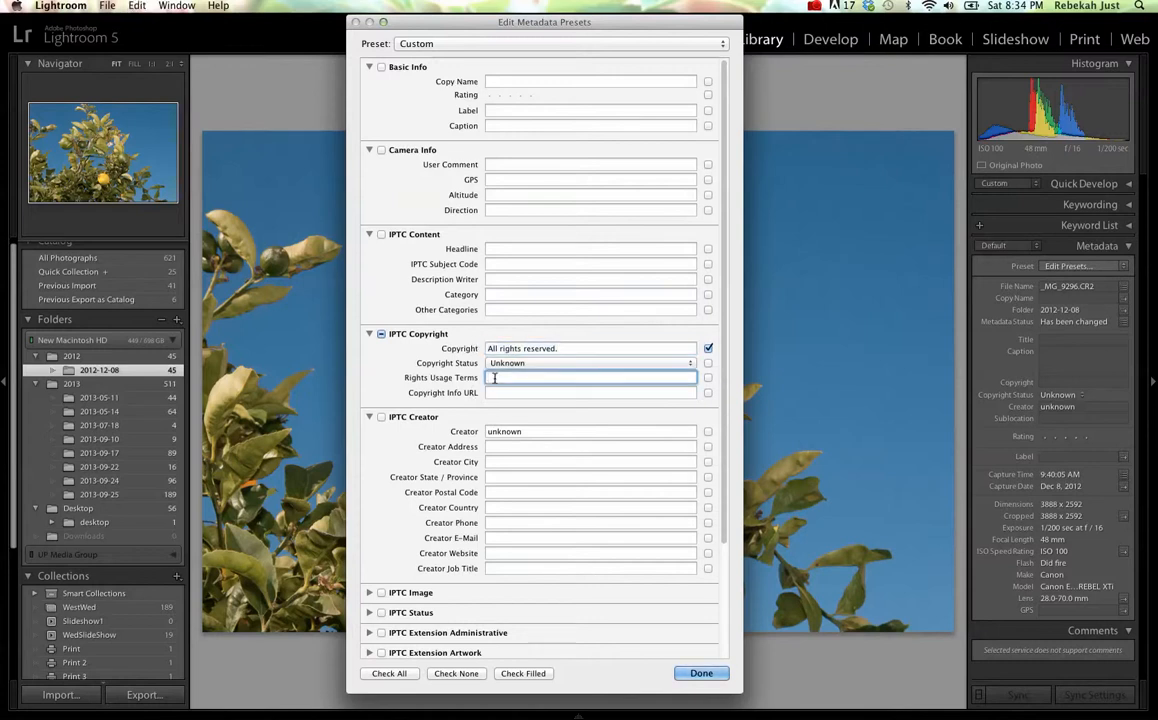
pyautogui.write('All rights reserved.')
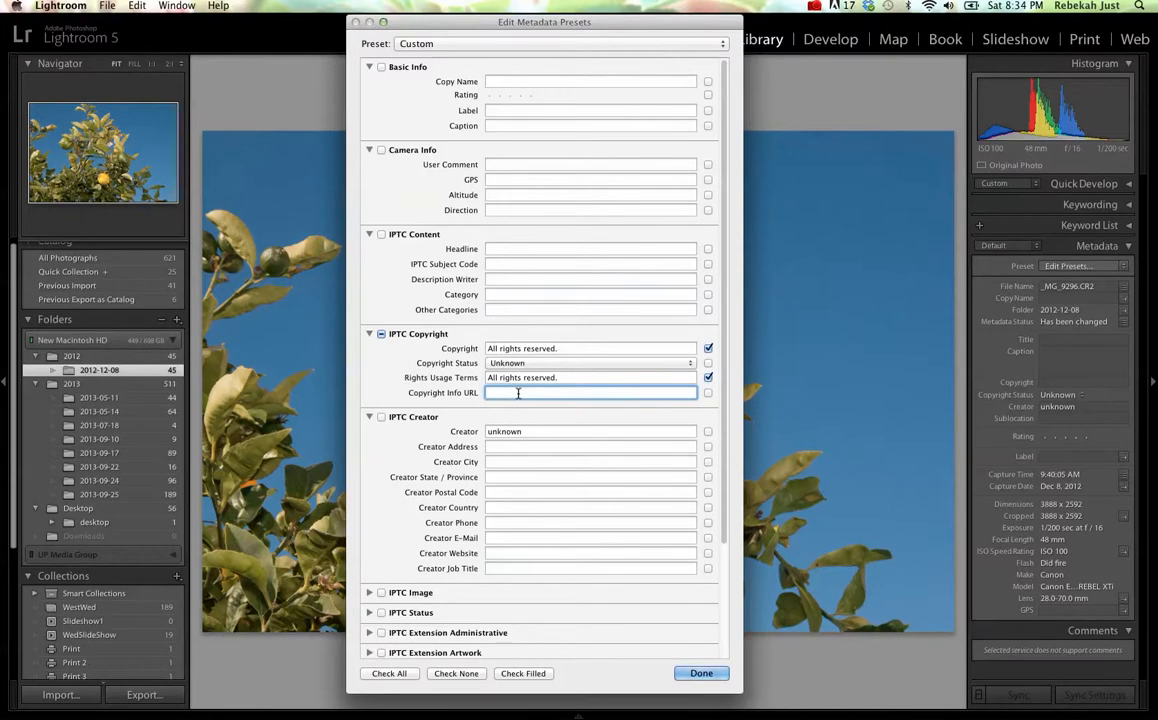
pyautogui.write('h')
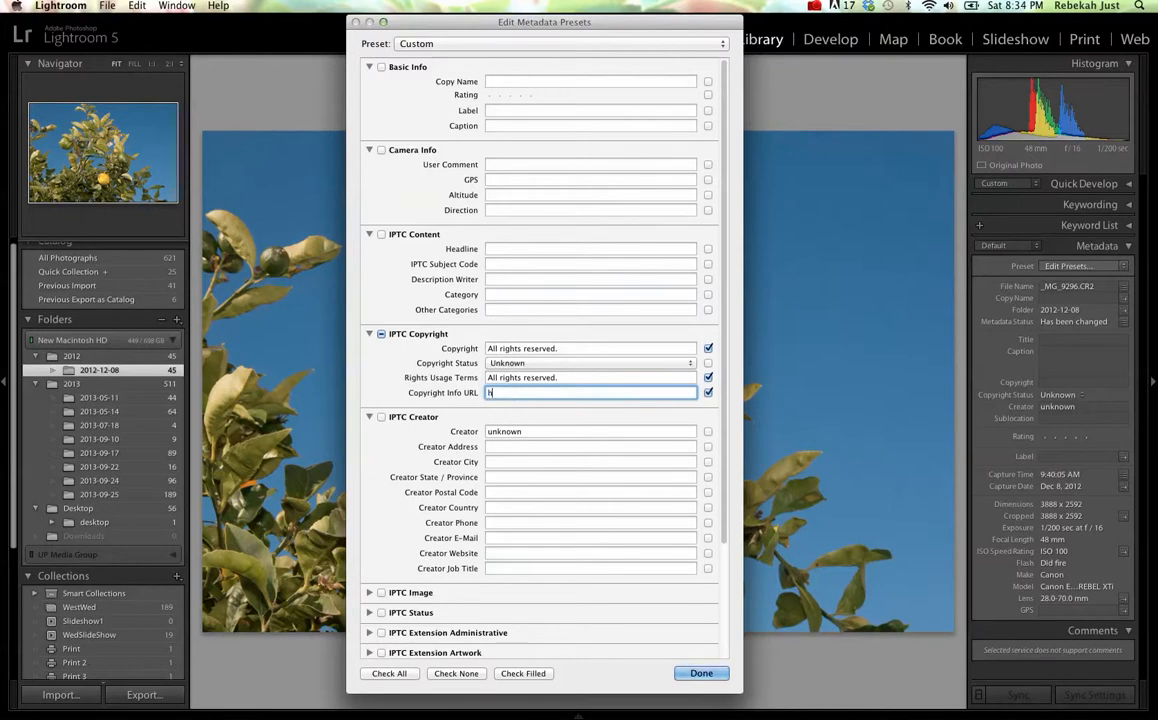
pyautogui.write('ttp://')
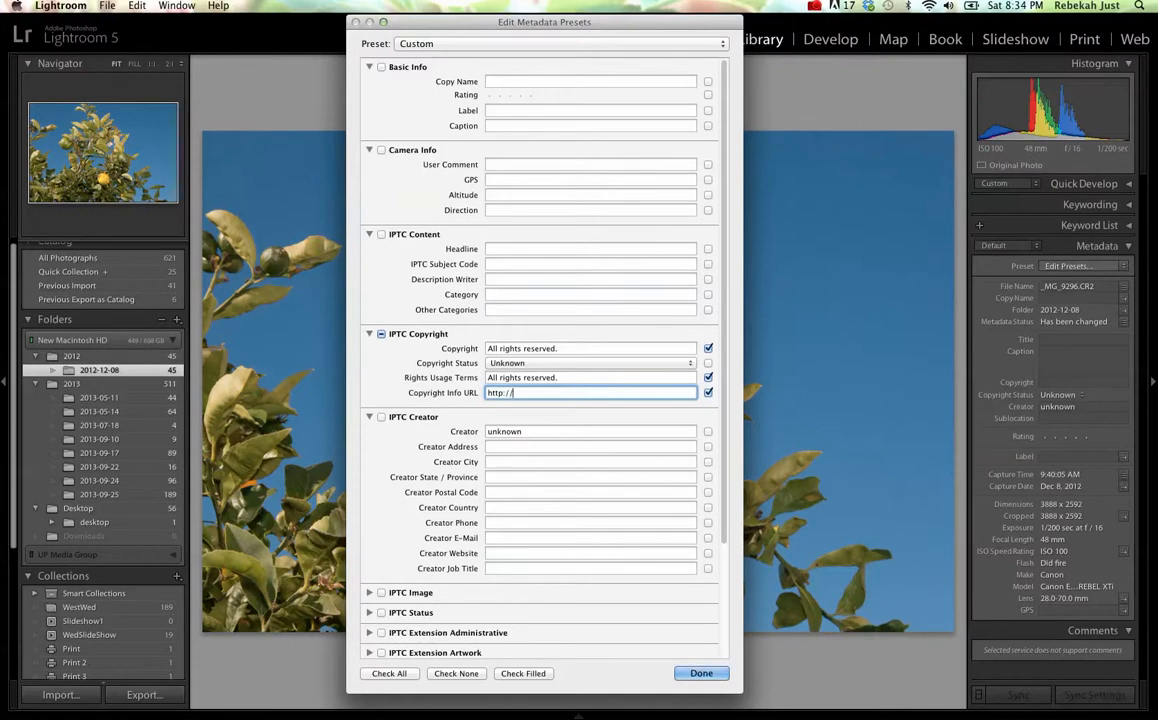
pyautogui.write('www.')
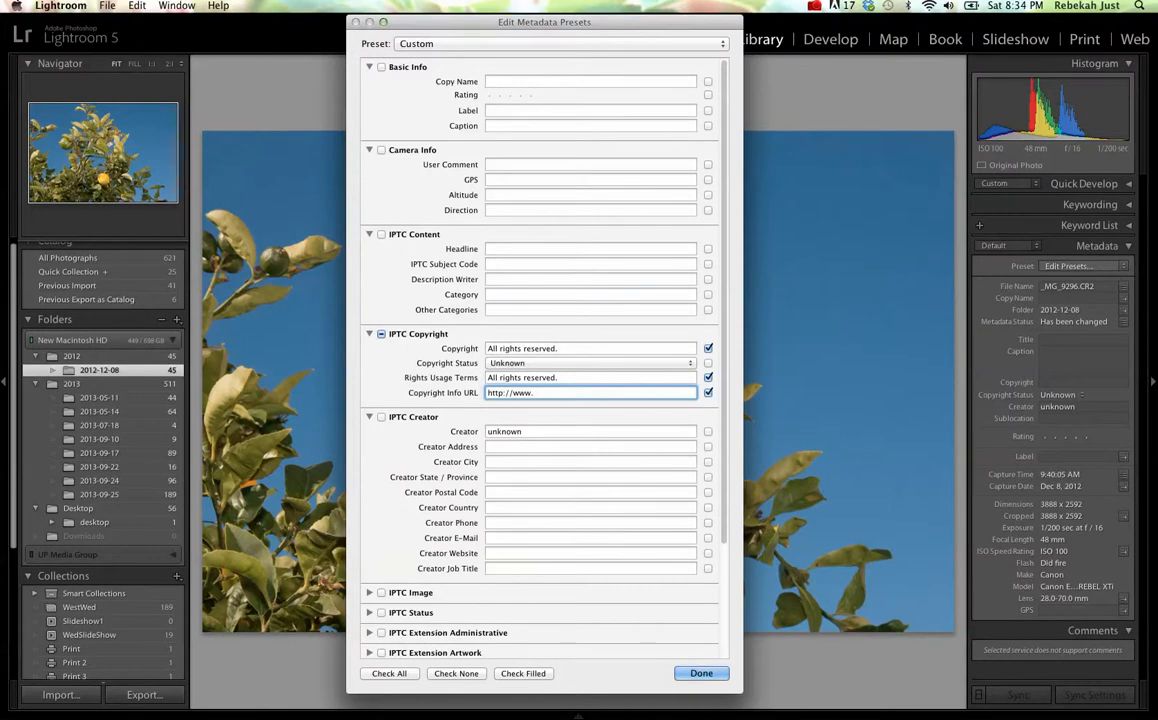
pyautogui.write('h')
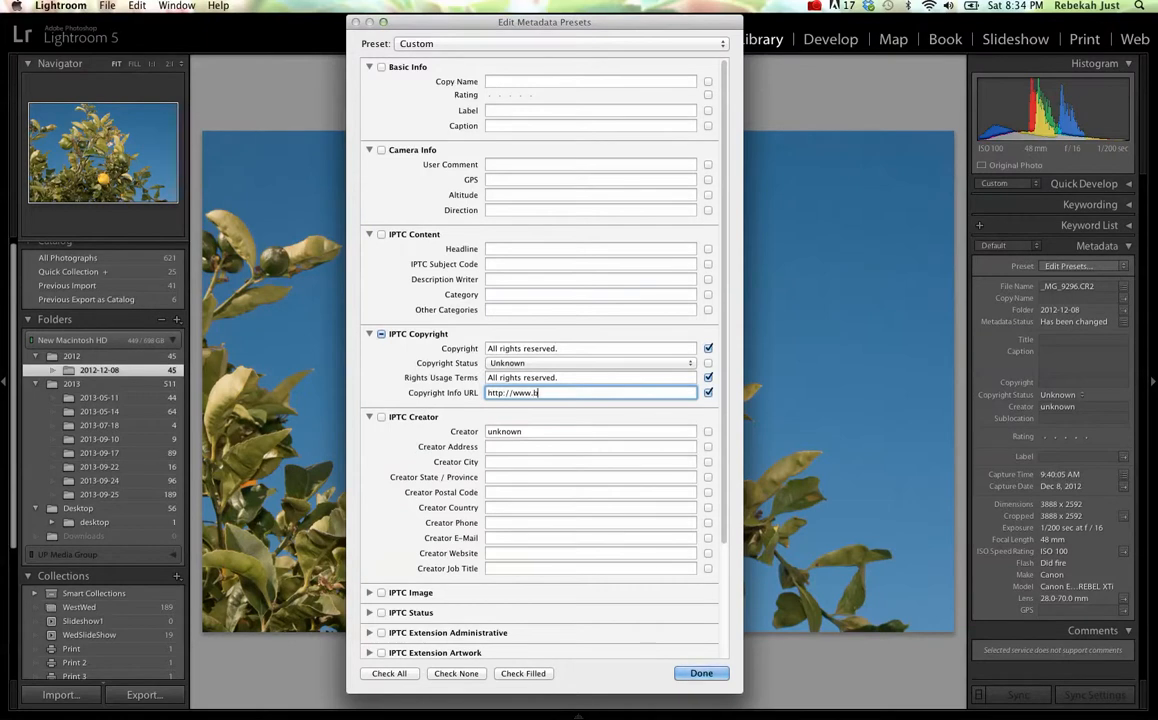
pyautogui.write('ekahjust.com')
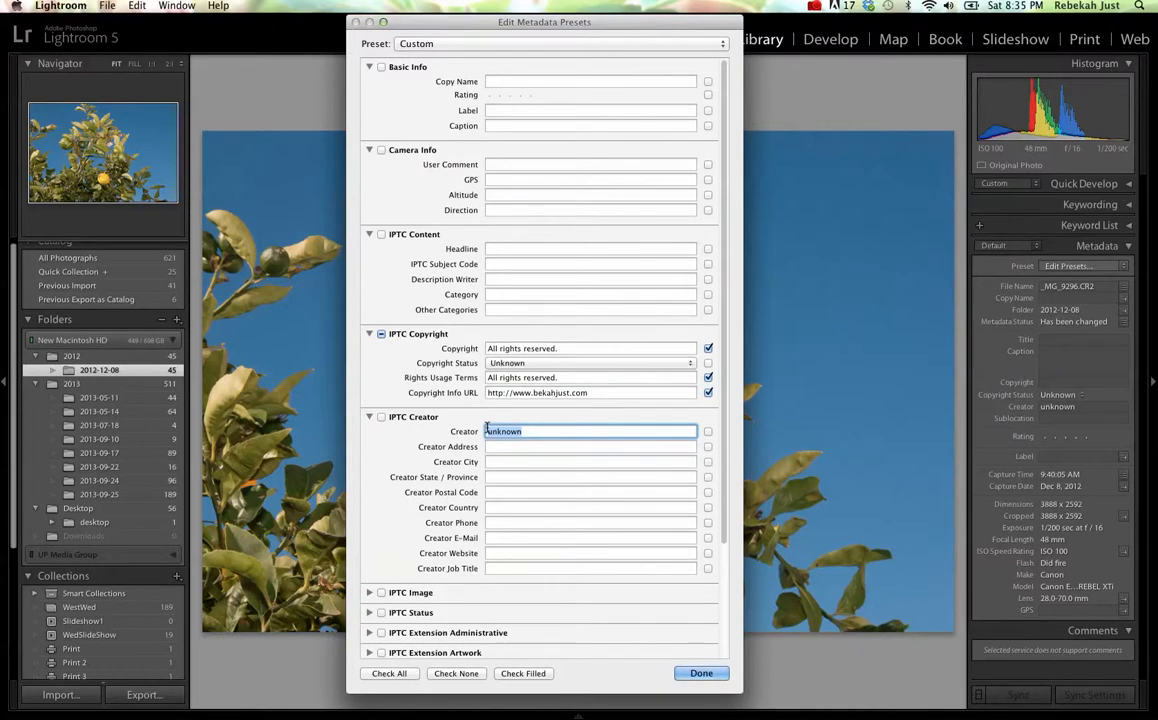
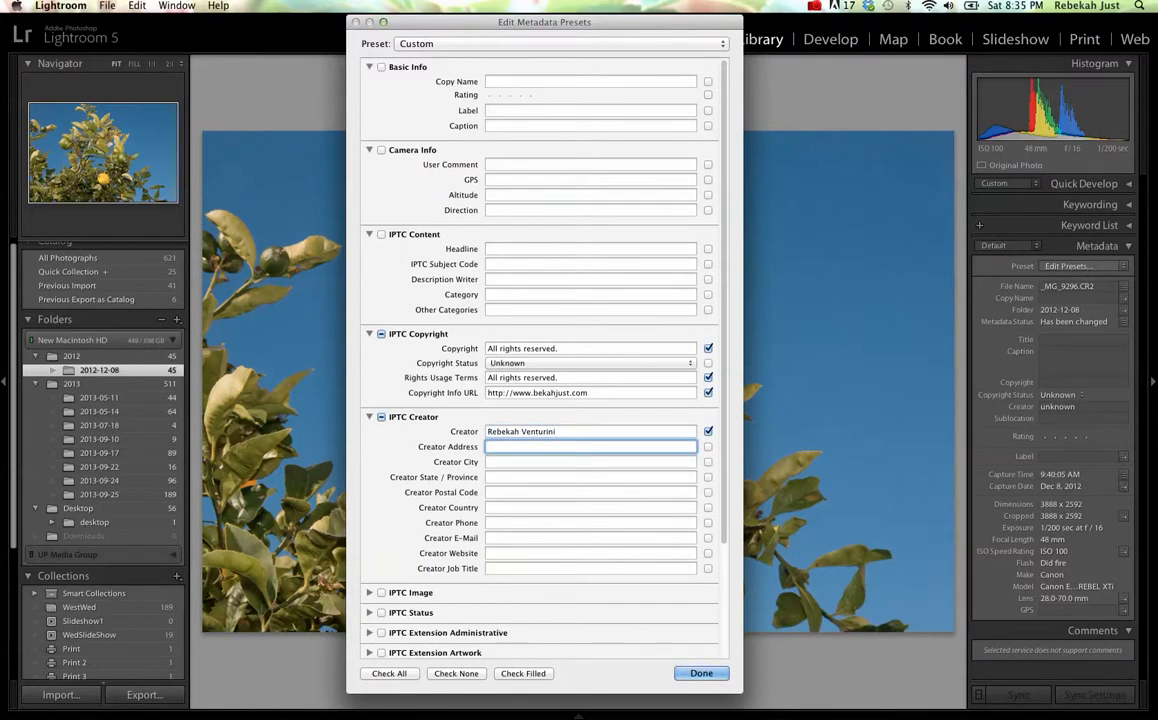
pyautogui.click(590, 460)
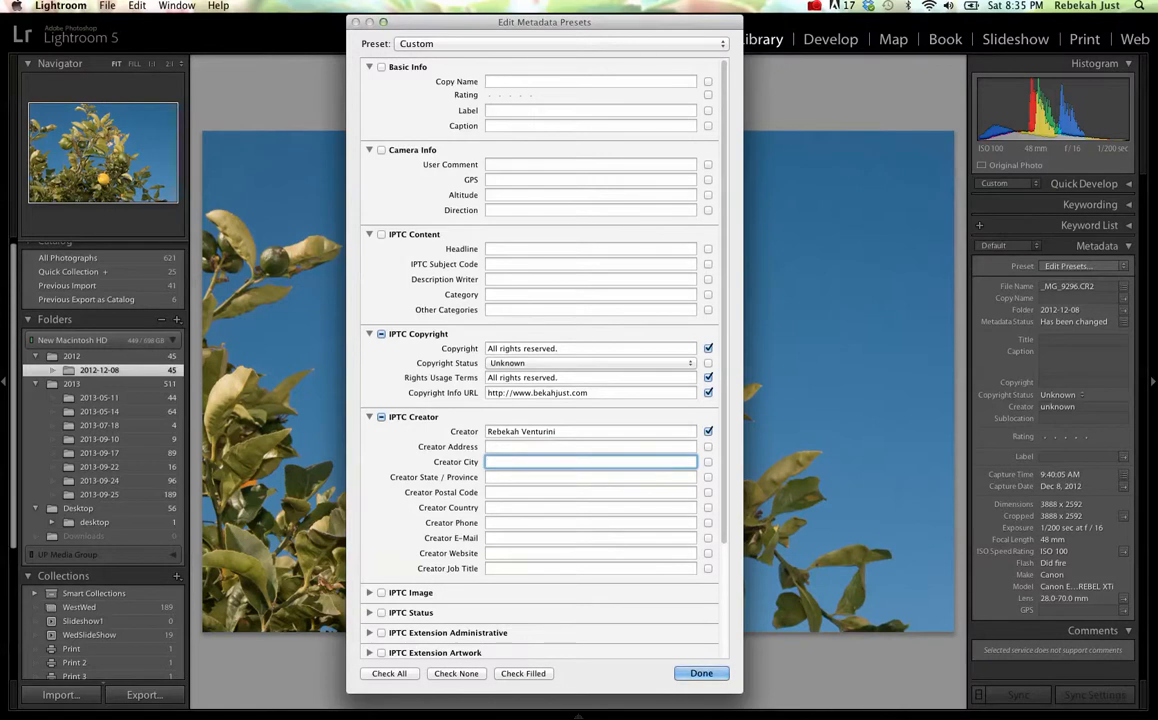
pyautogui.write('Pismo Beach')
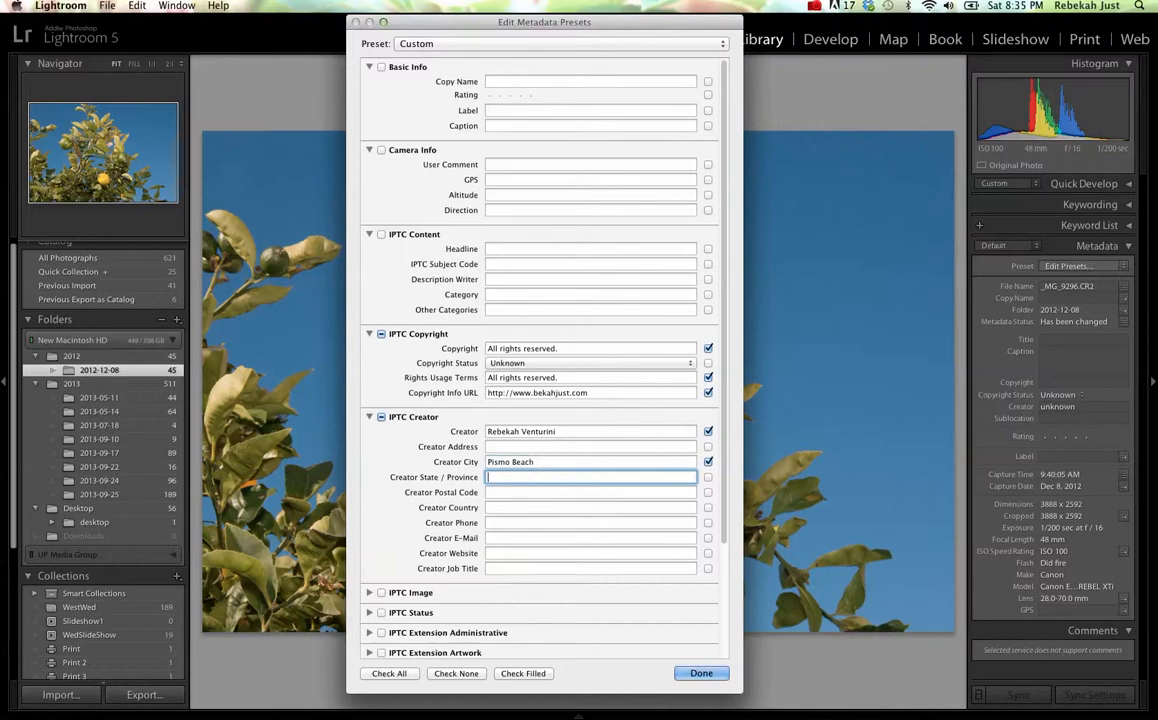
pyautogui.write('CA')
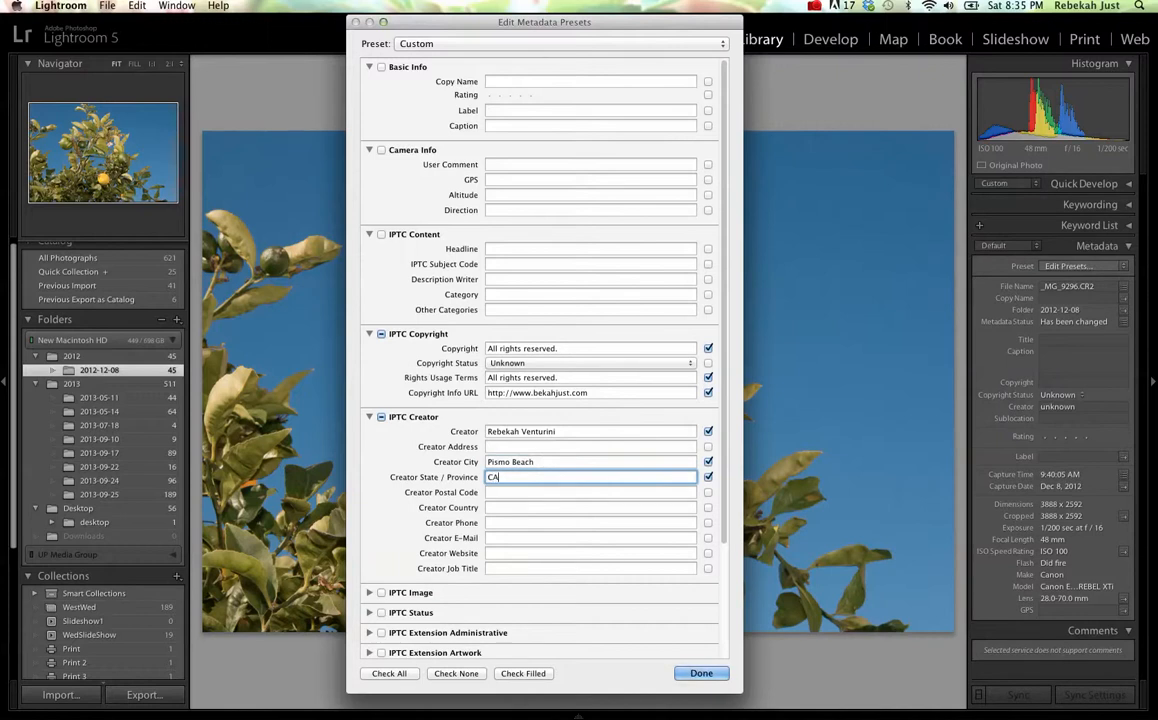
pyautogui.click(590, 508)
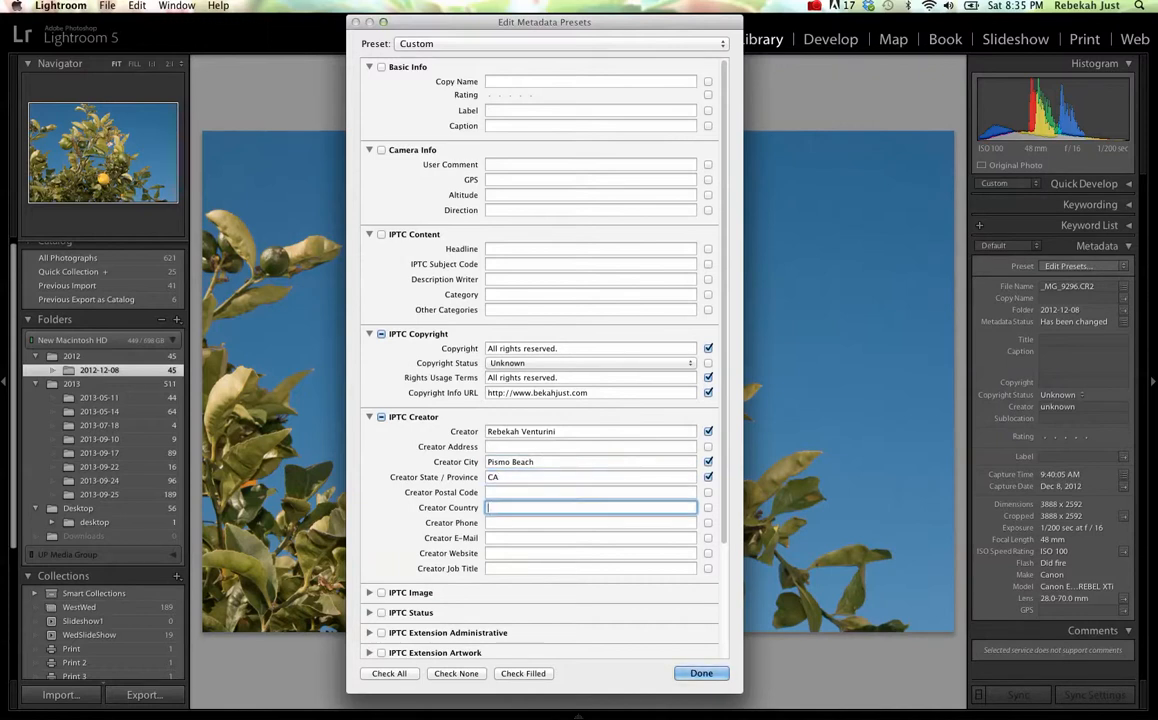
pyautogui.write('USA')
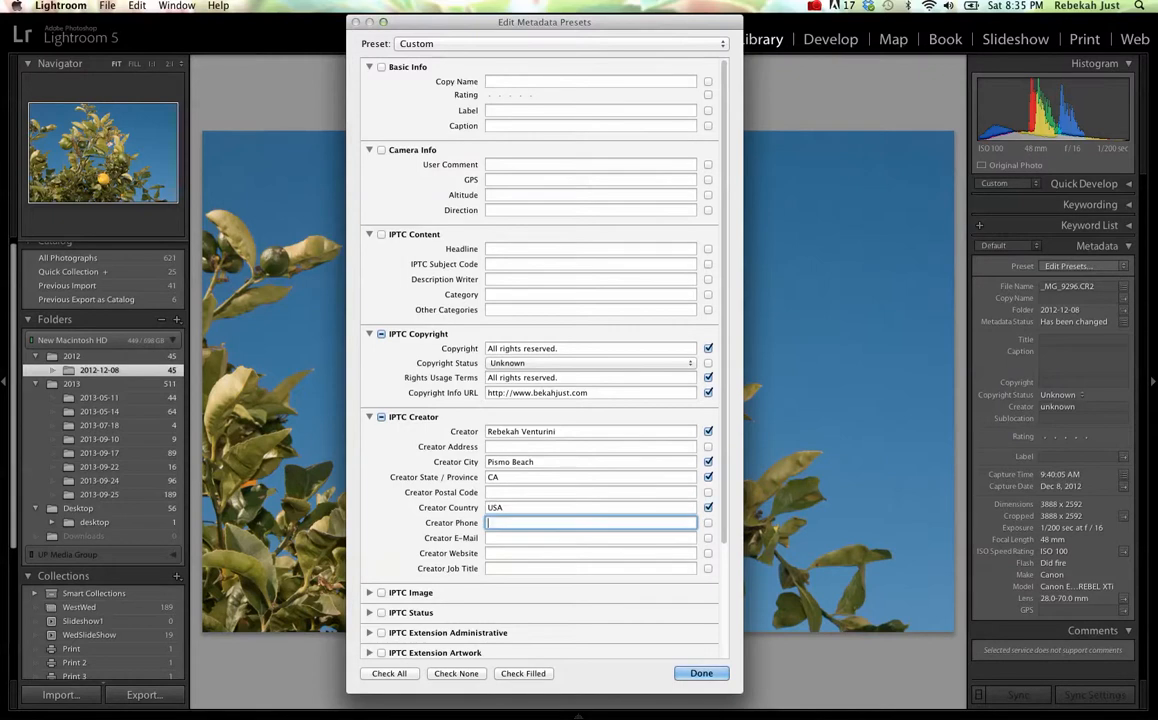
# Enter the creator's contact e-mail, website address and job title CEO.
pyautogui.click(590, 538)
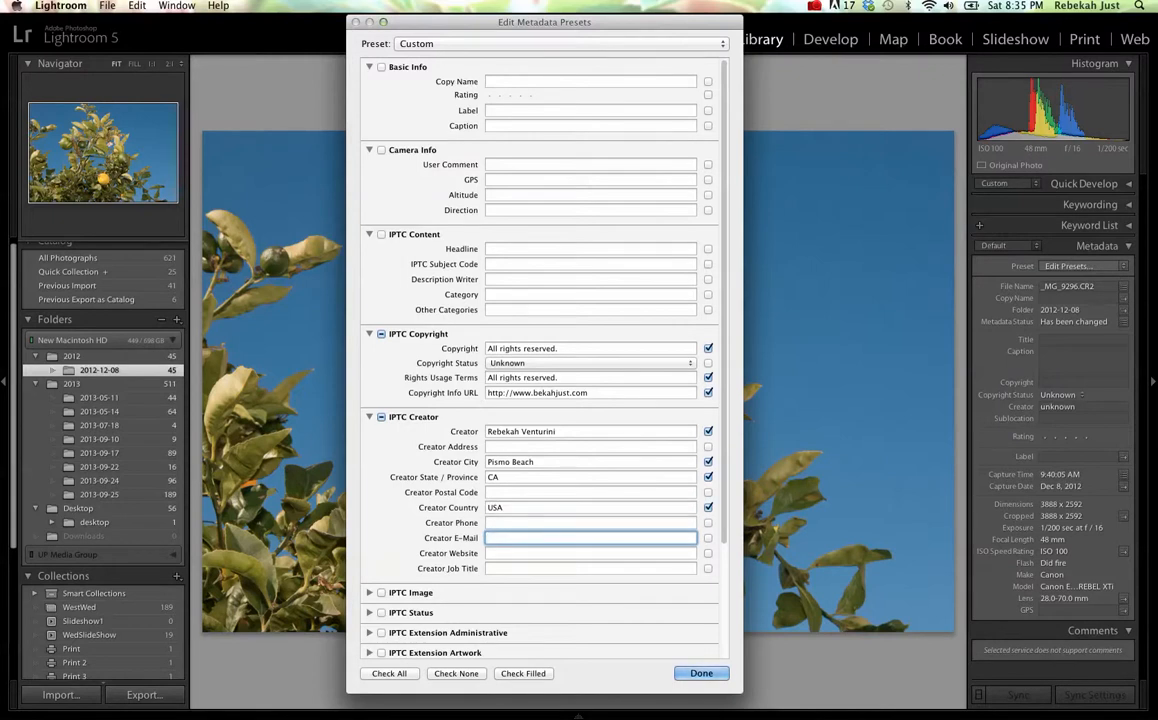
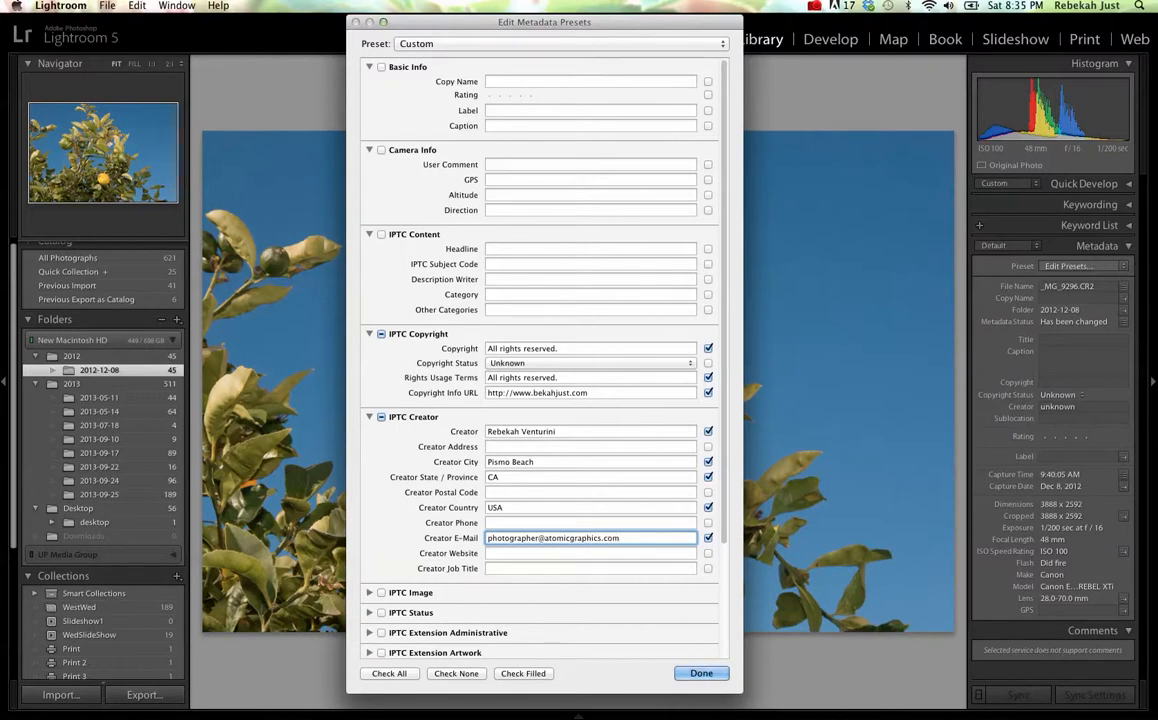
pyautogui.click(590, 552)
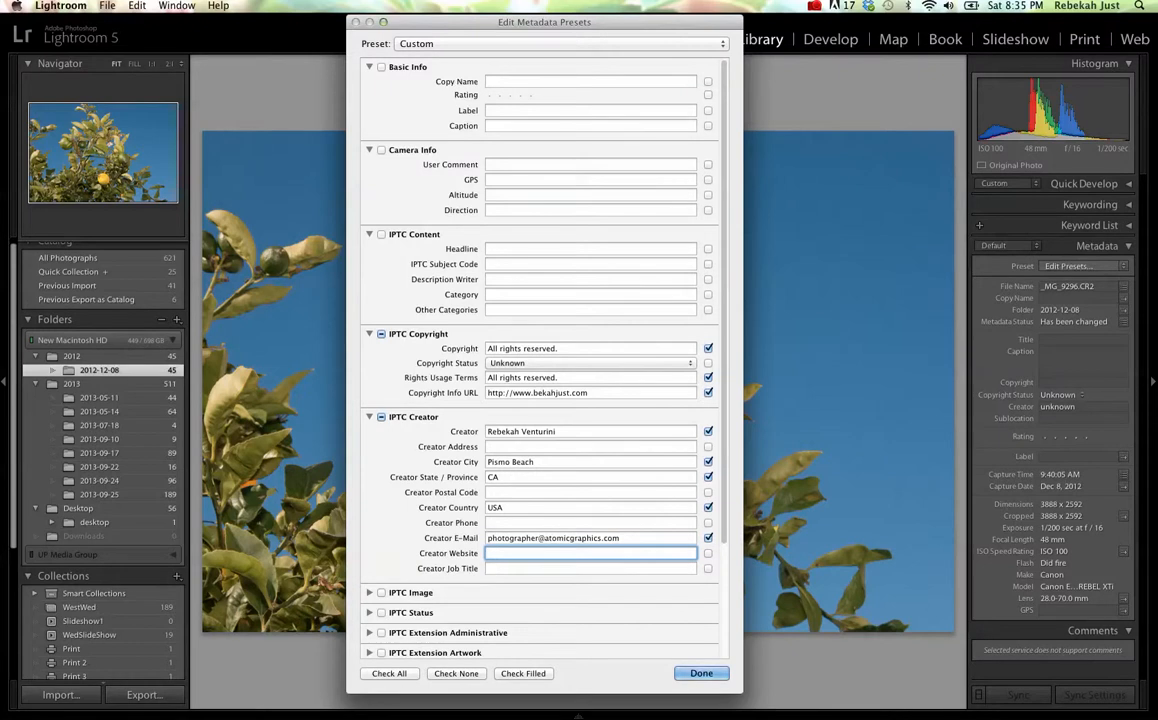
pyautogui.click(590, 552)
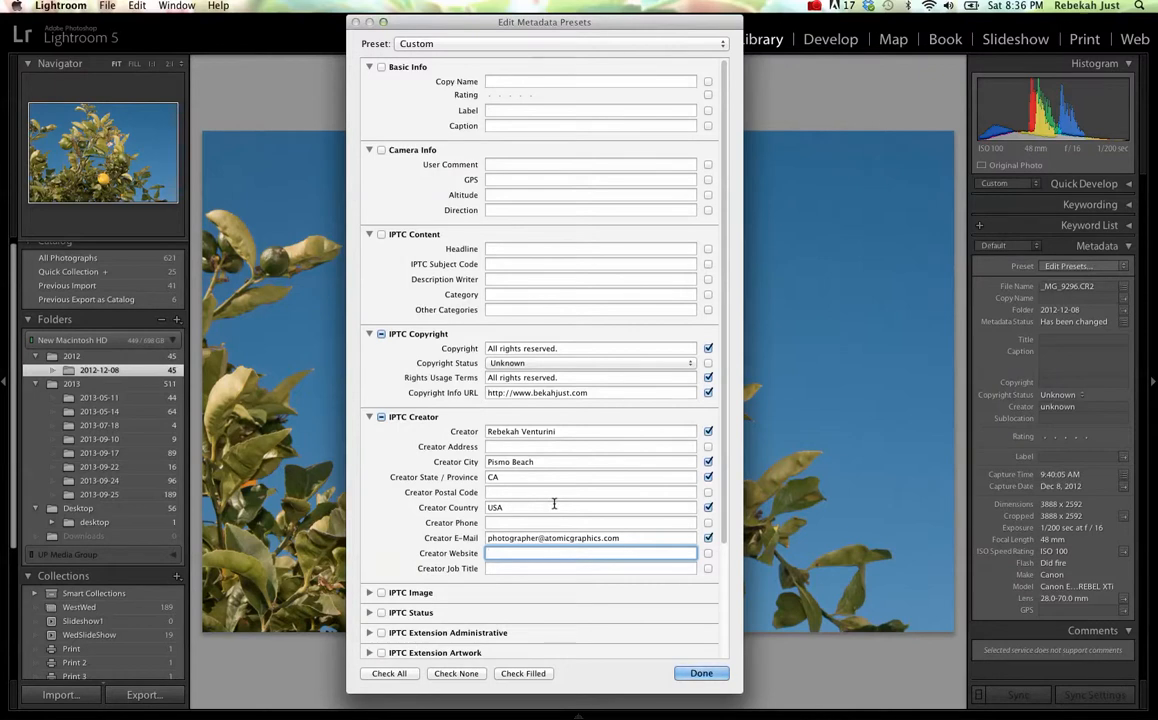
pyautogui.click(590, 552)
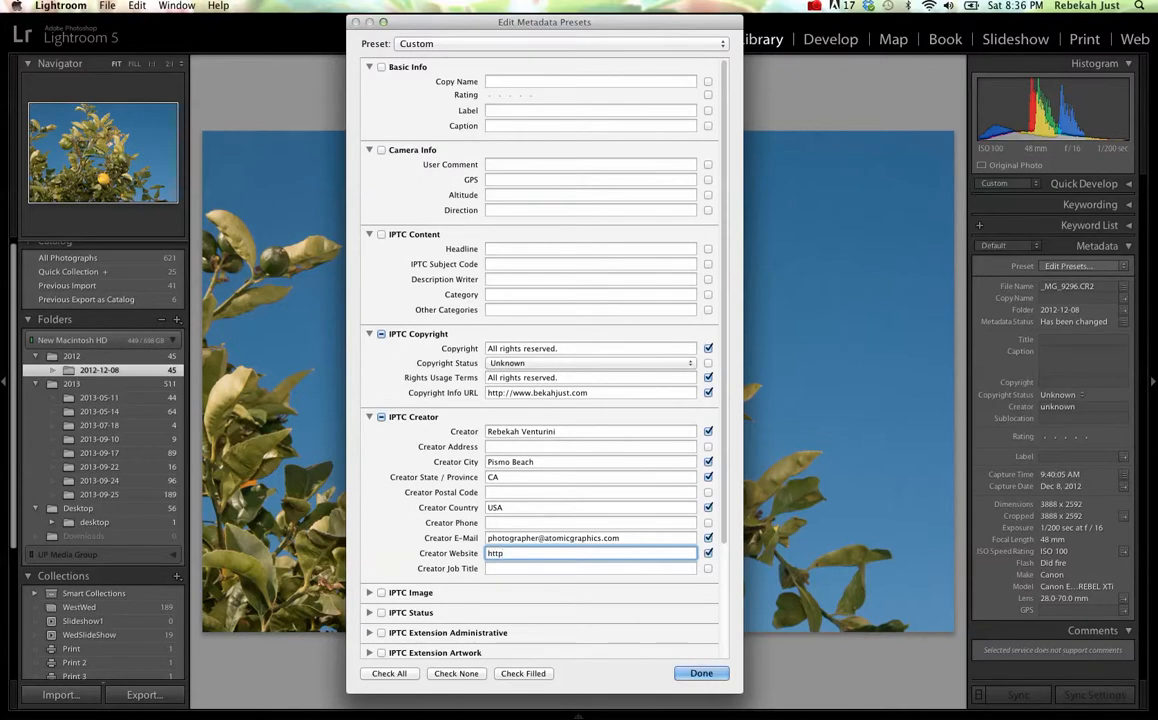
pyautogui.write('://www.bekahjust.com')
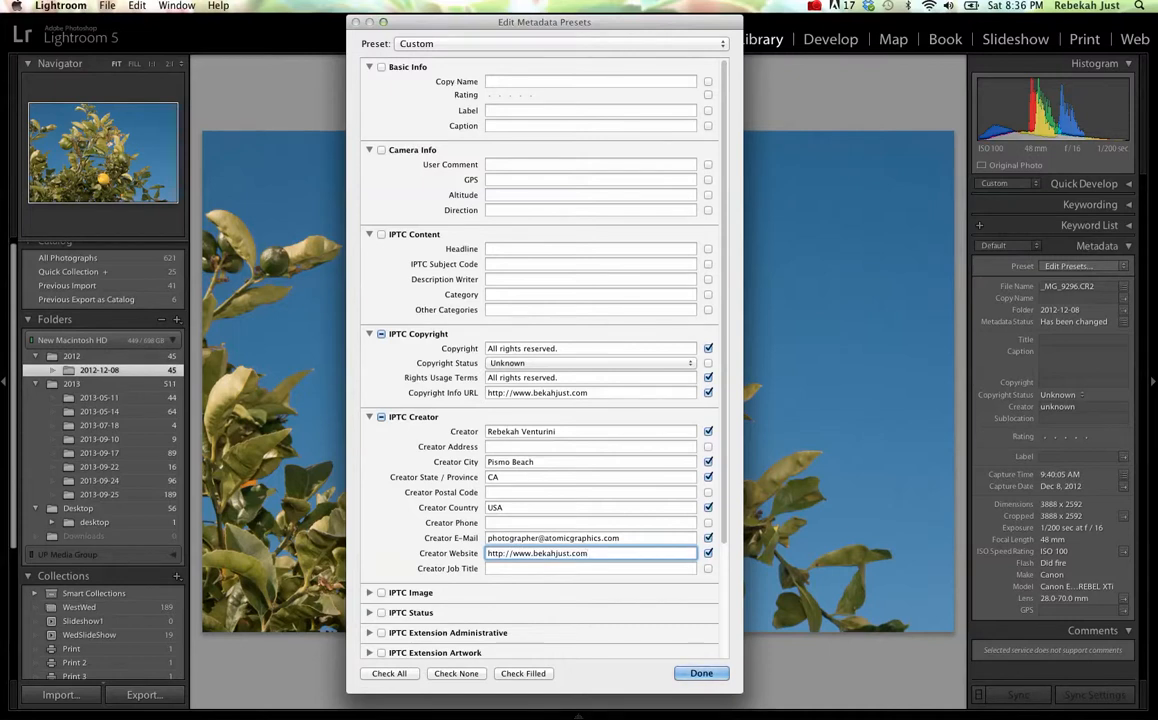
pyautogui.click(590, 568)
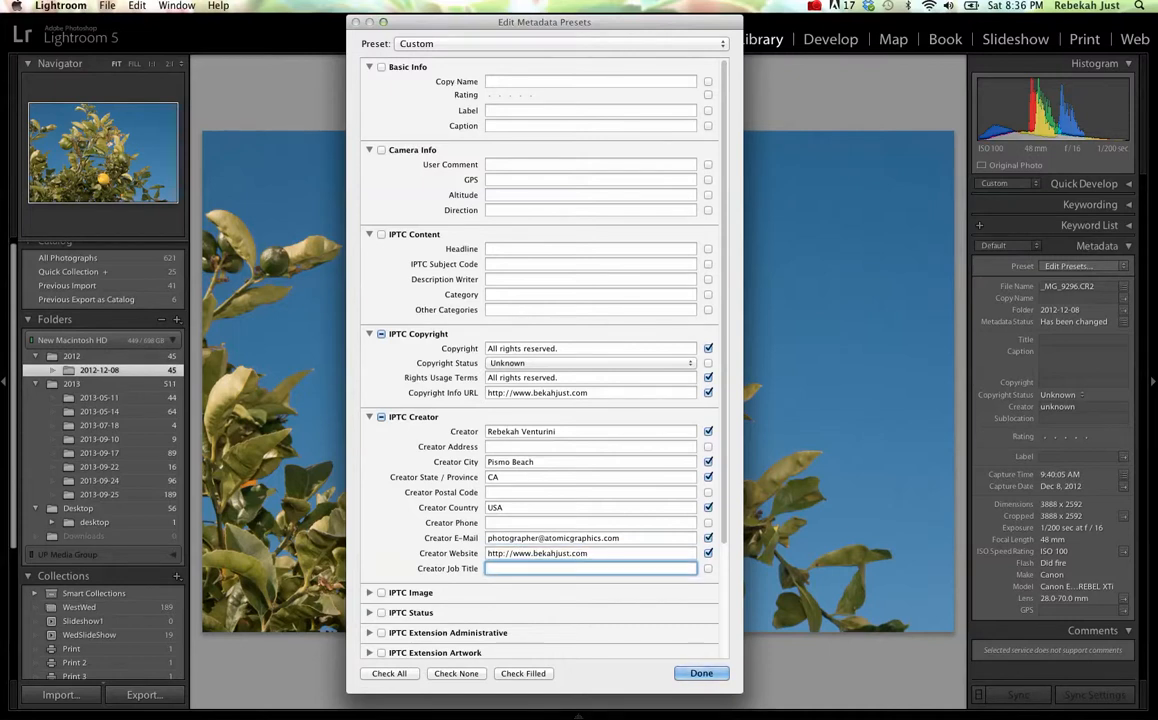
pyautogui.write('C')
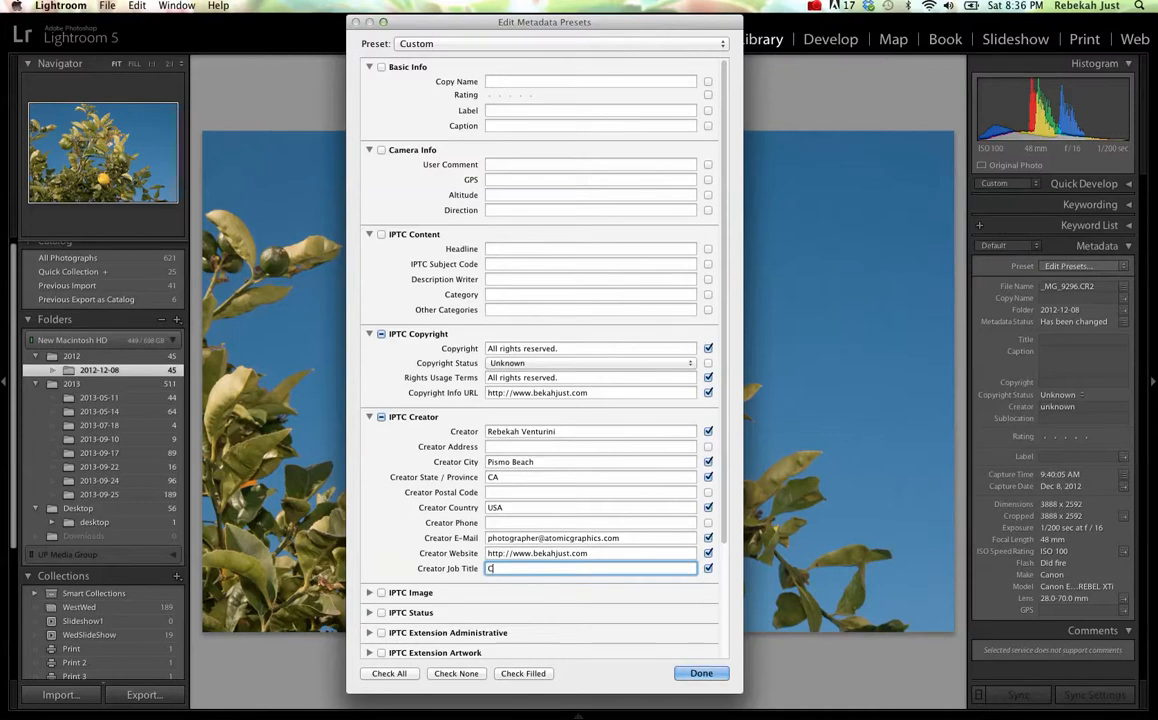
pyautogui.write('EO')
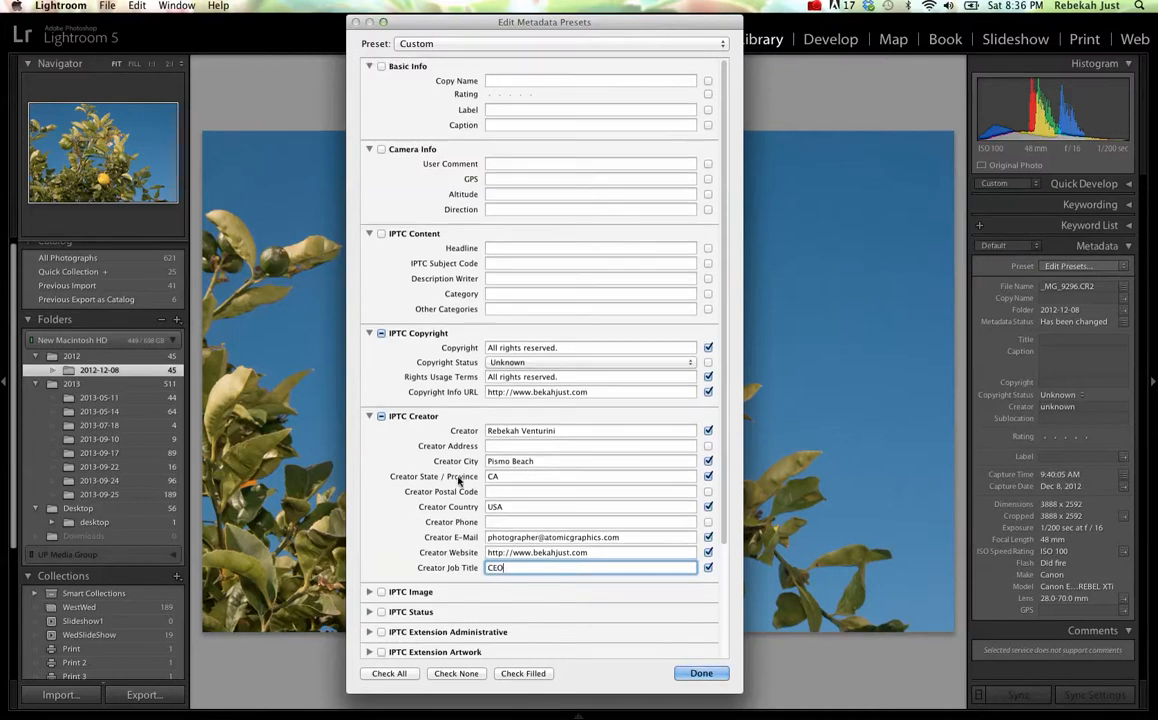
# Save the edits as a new metadata preset named 'name 2013'.
pyautogui.scroll(-3)
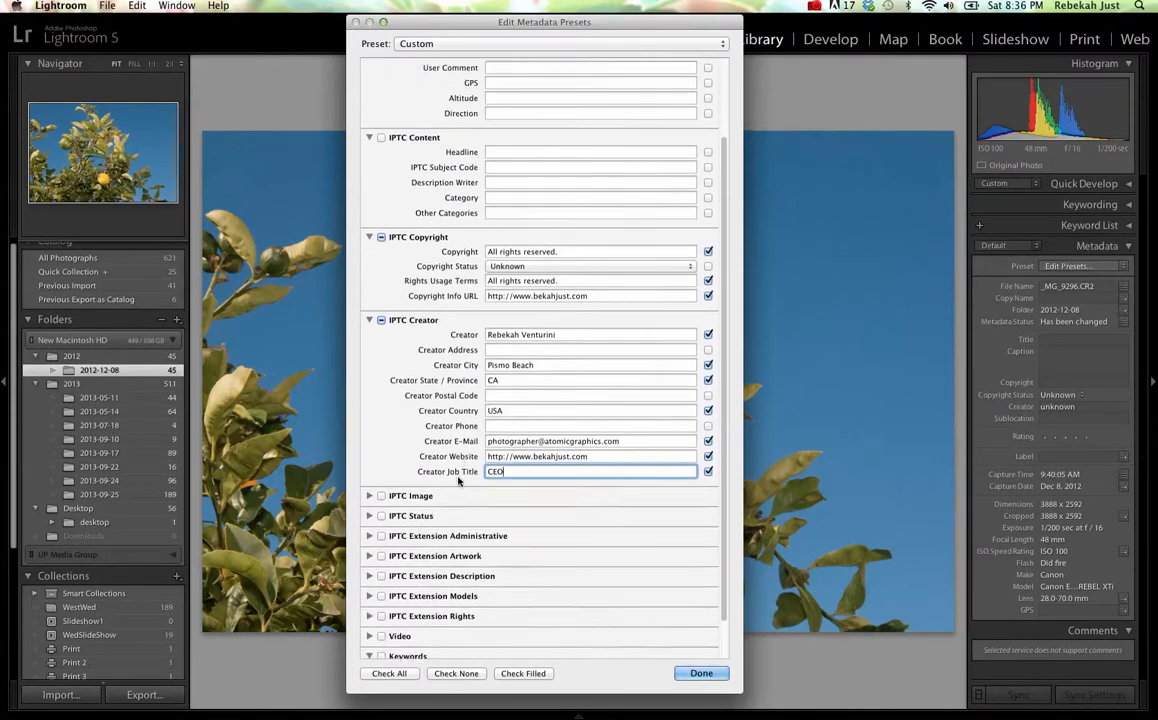
pyautogui.scroll(-3)
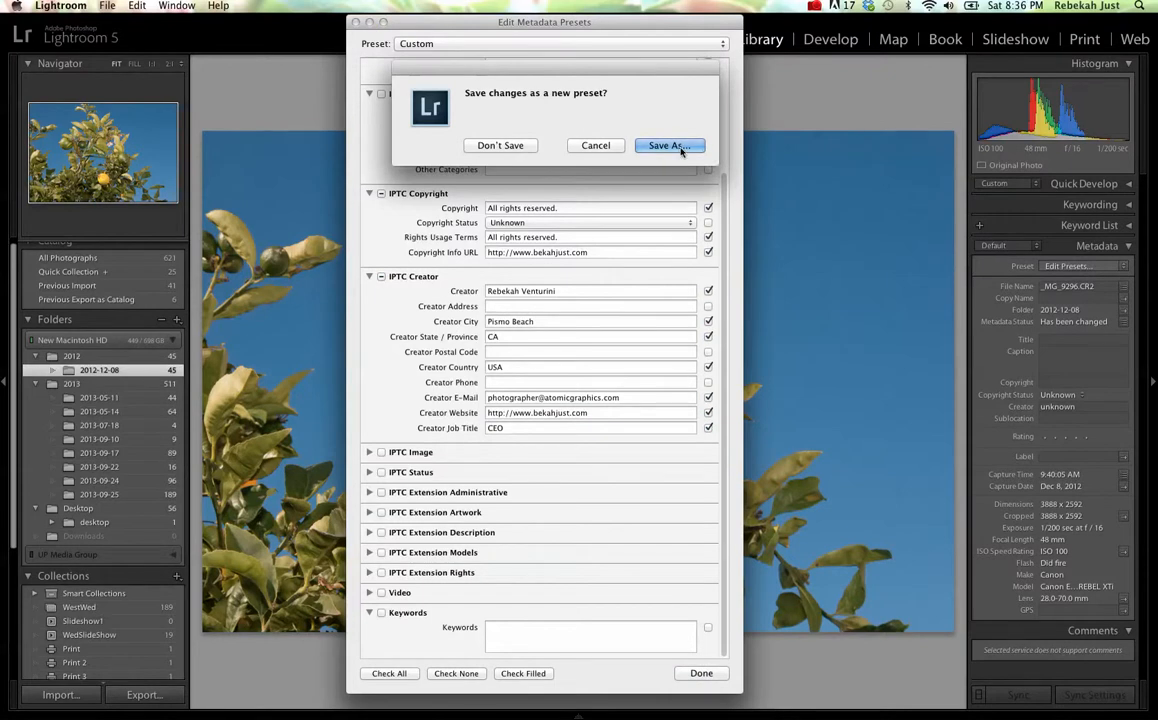
pyautogui.click(668, 144)
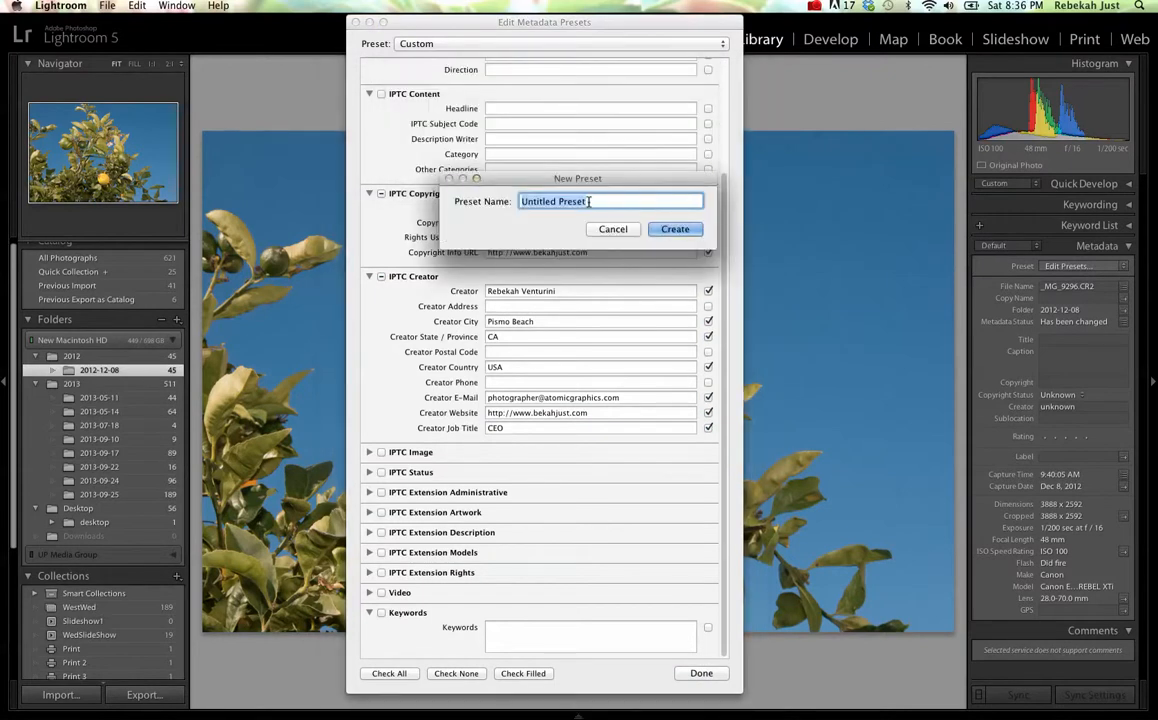
pyautogui.write('na')
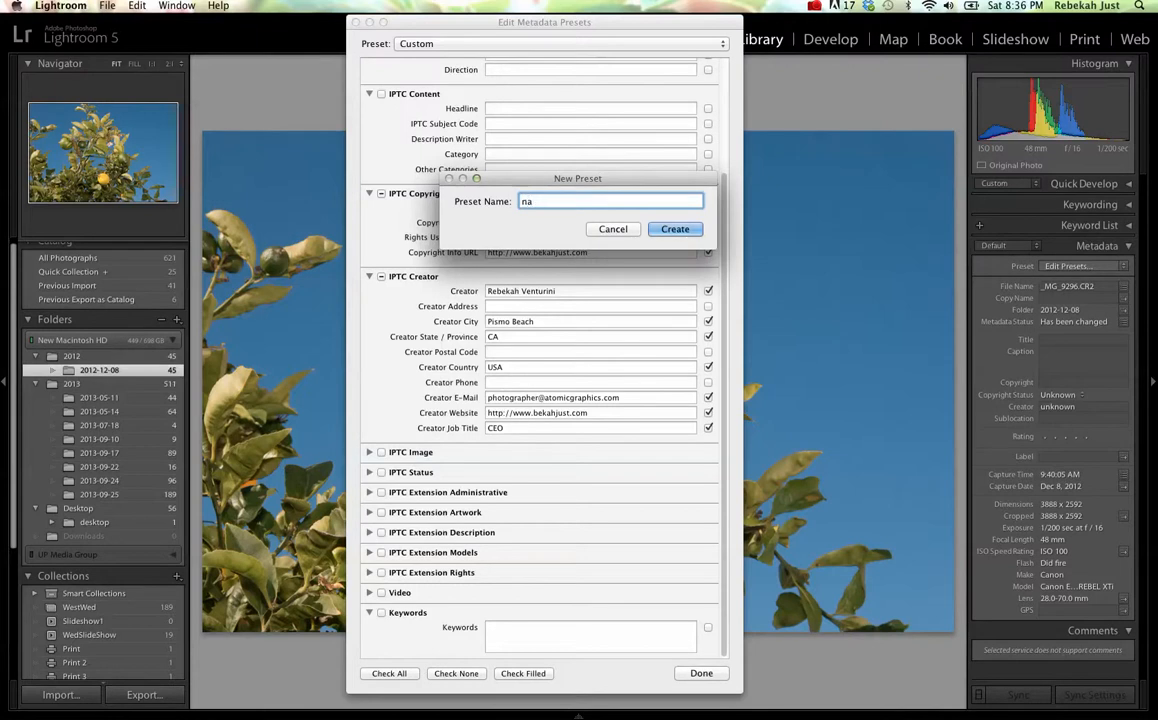
pyautogui.write('me')
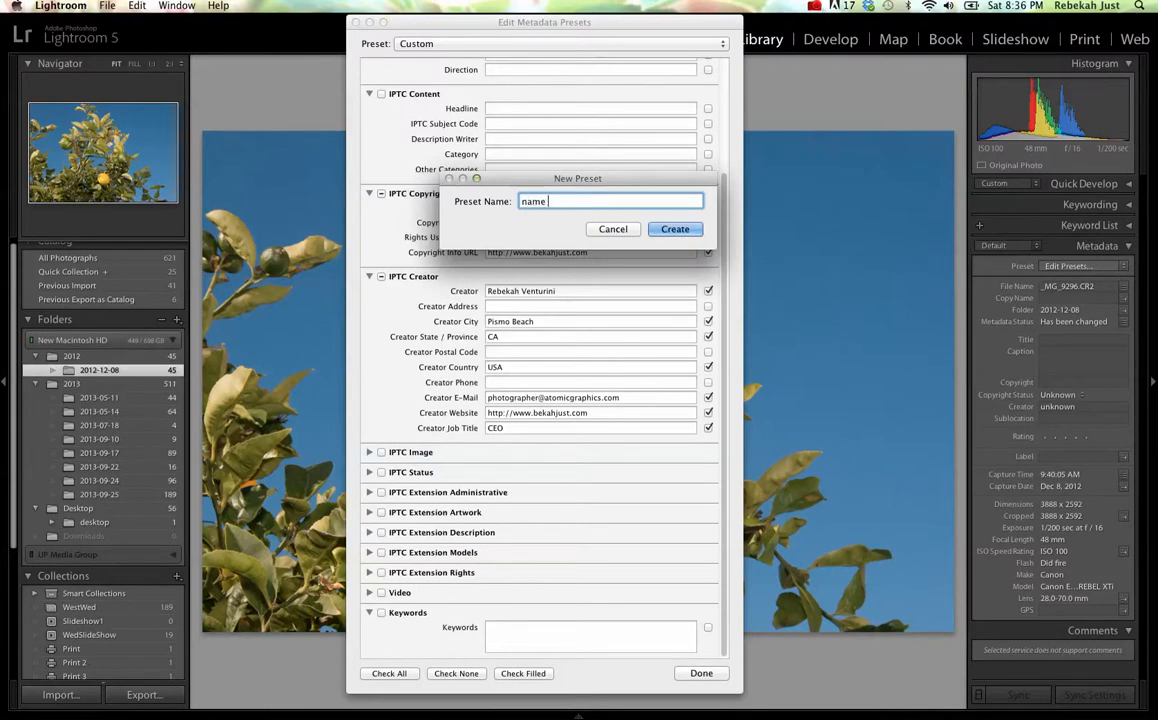
pyautogui.write('2013')
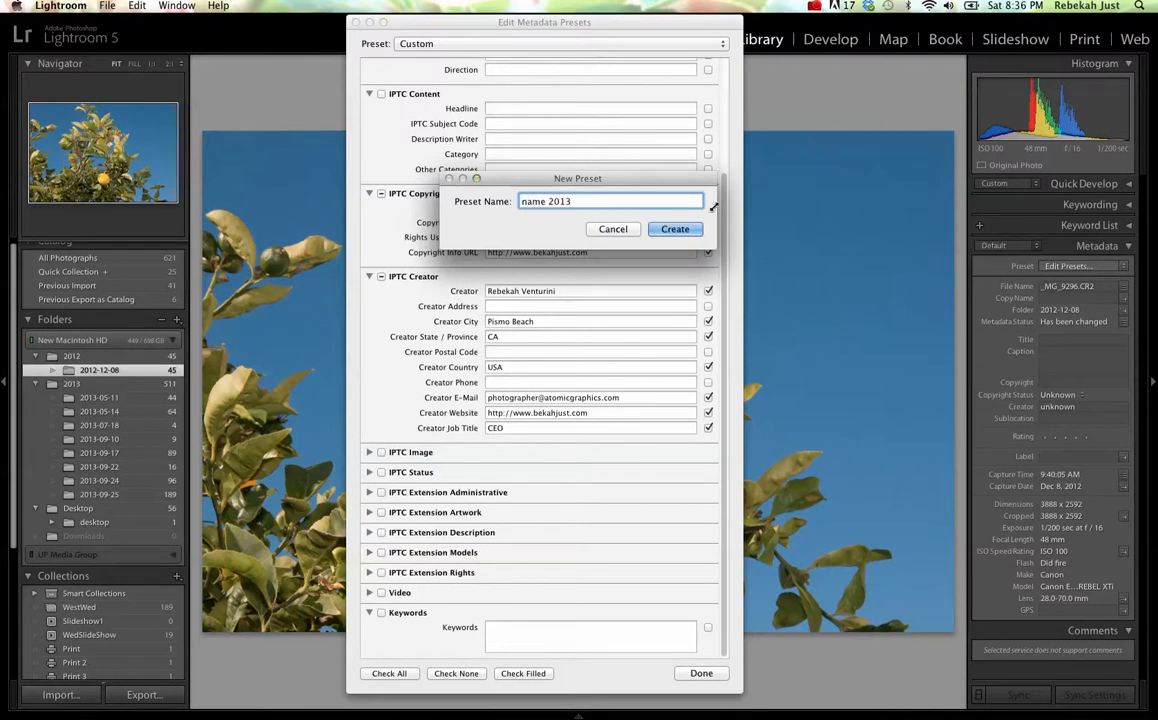
pyautogui.click(676, 228)
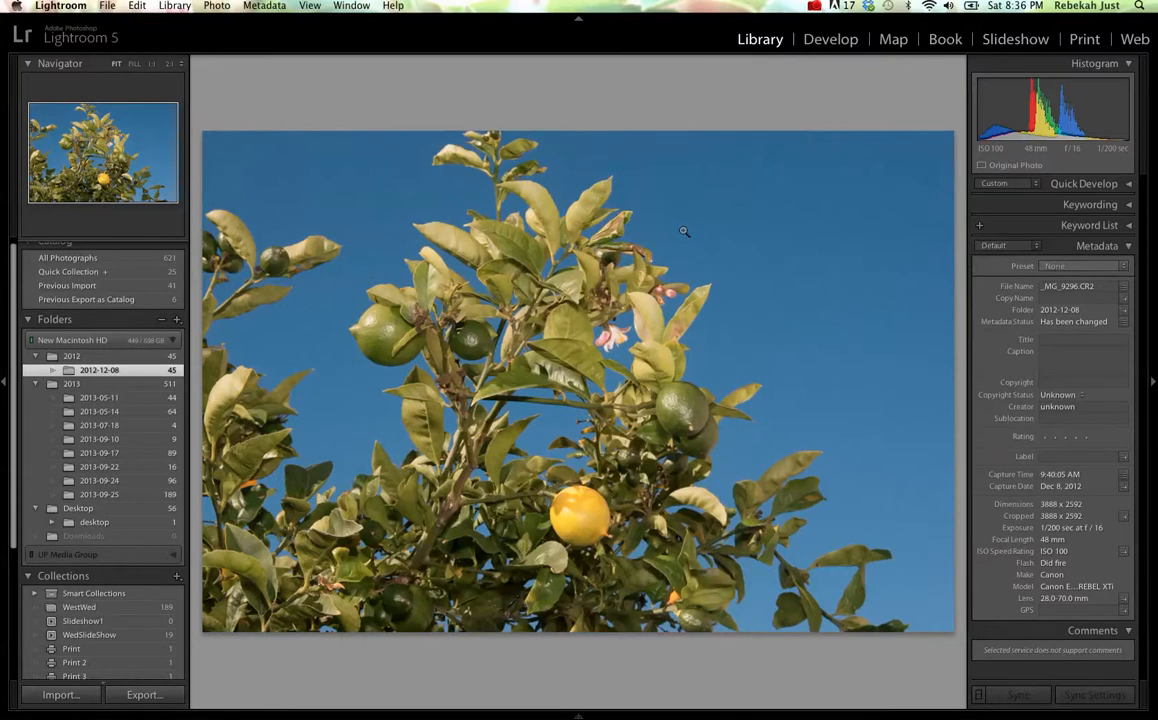
pyautogui.moveTo(708, 264)
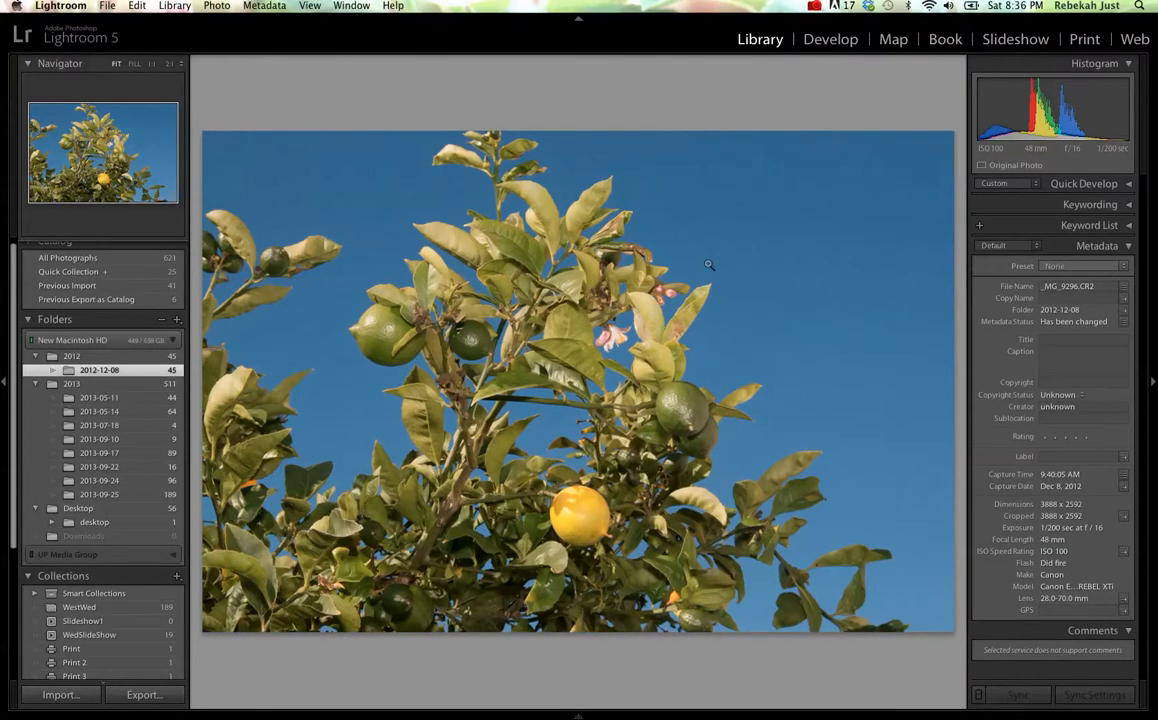
# Zoom the orange tree photo to 1:1 in Loupe view.
pyautogui.click(708, 264)
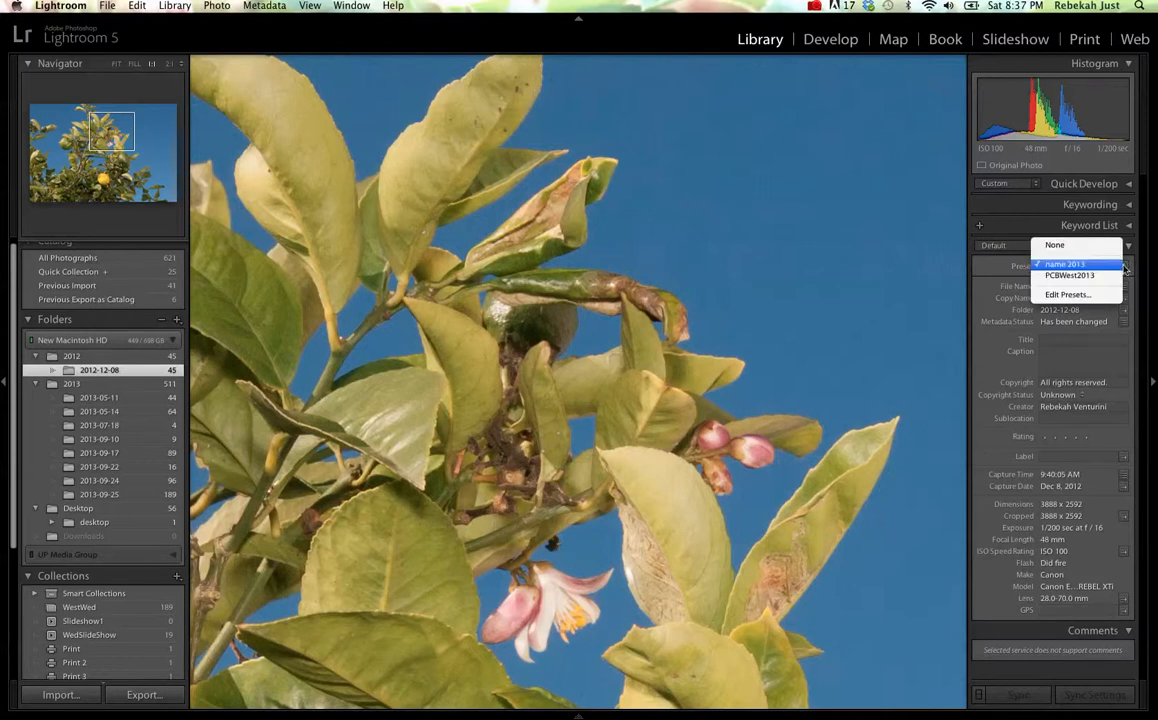
pyautogui.moveTo(1068, 294)
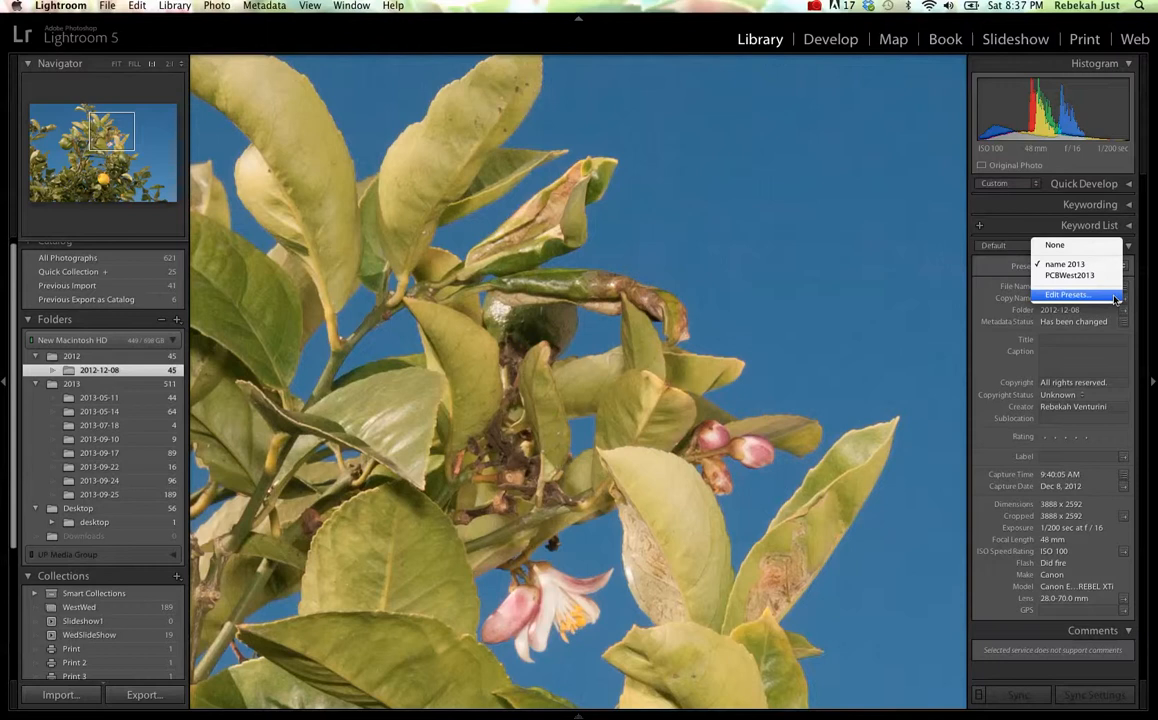
pyautogui.moveTo(1066, 568)
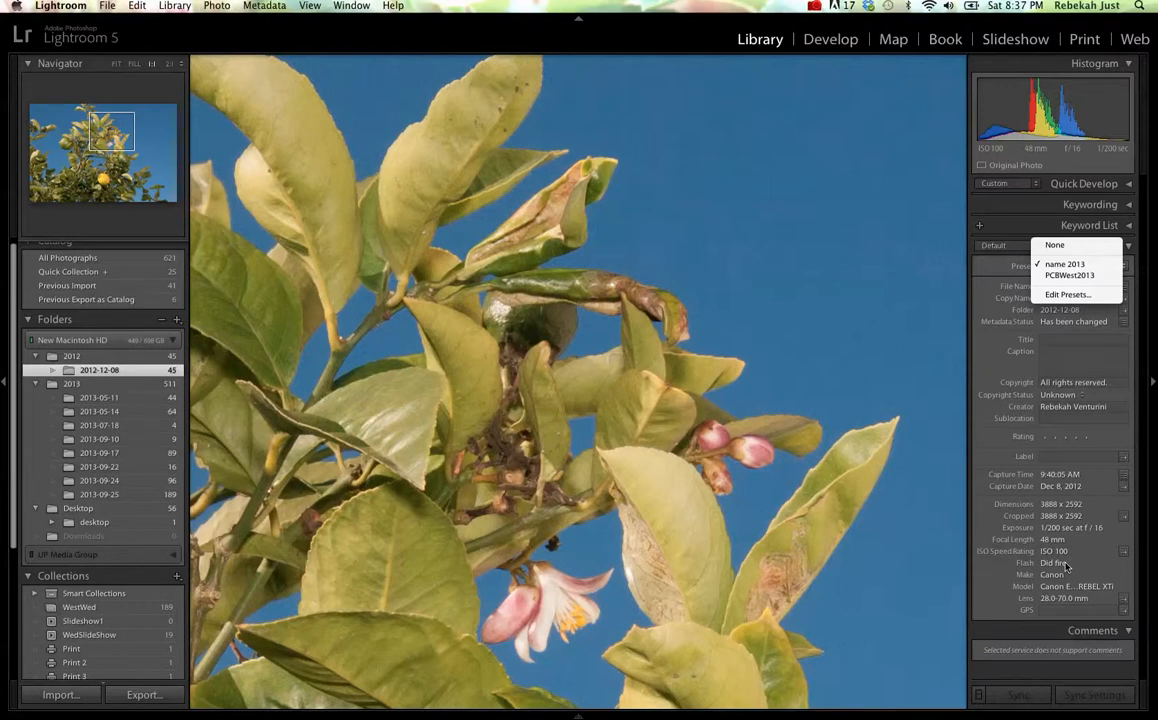
pyautogui.moveTo(1068, 320)
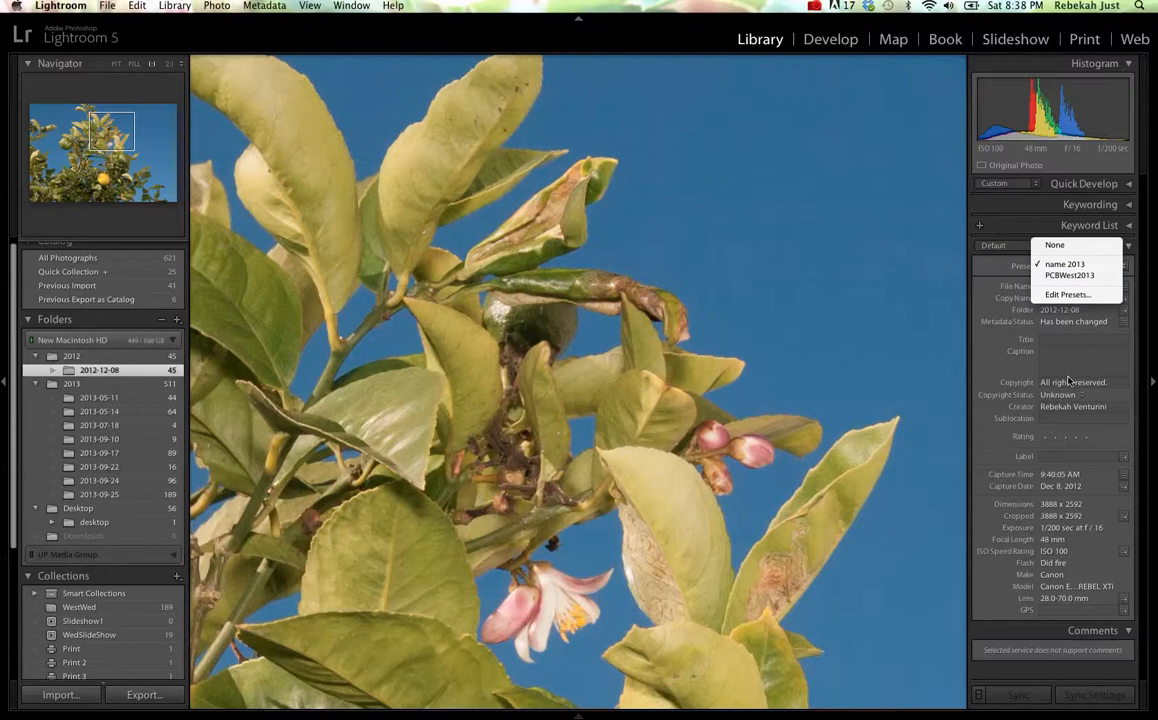
pyautogui.moveTo(1024, 364)
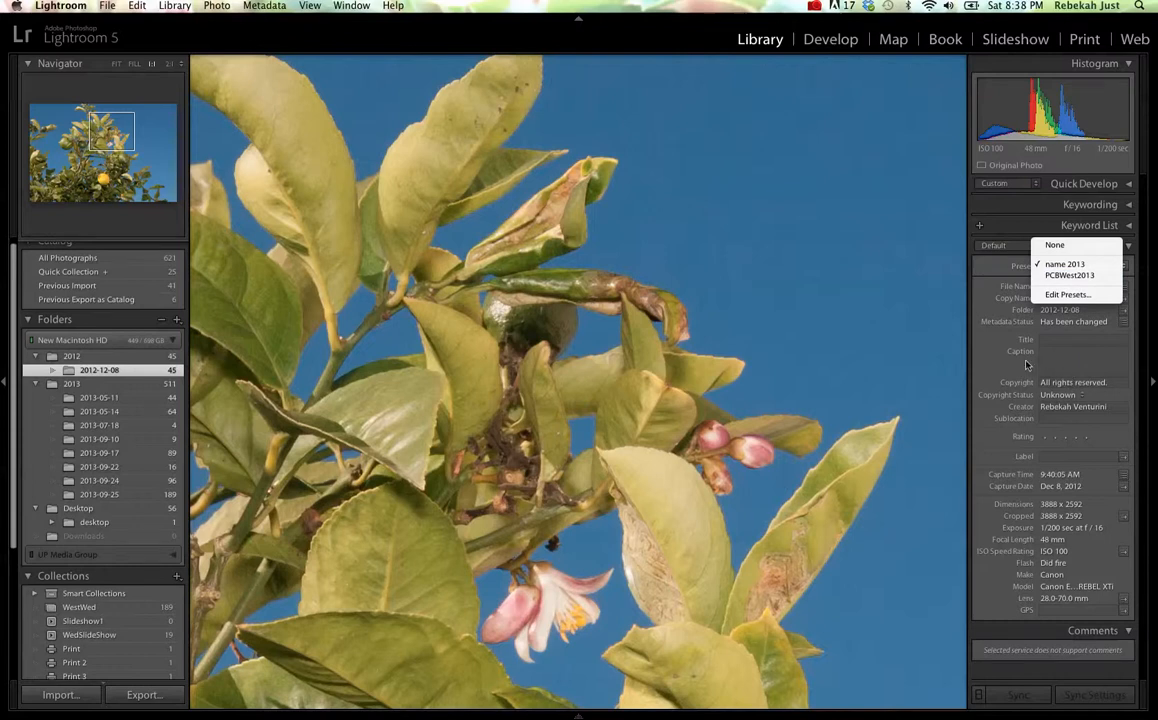
# Apply the 'name 2013' preset so the photo's copyright reads 'All rights reserved.'.
pyautogui.click(1064, 264)
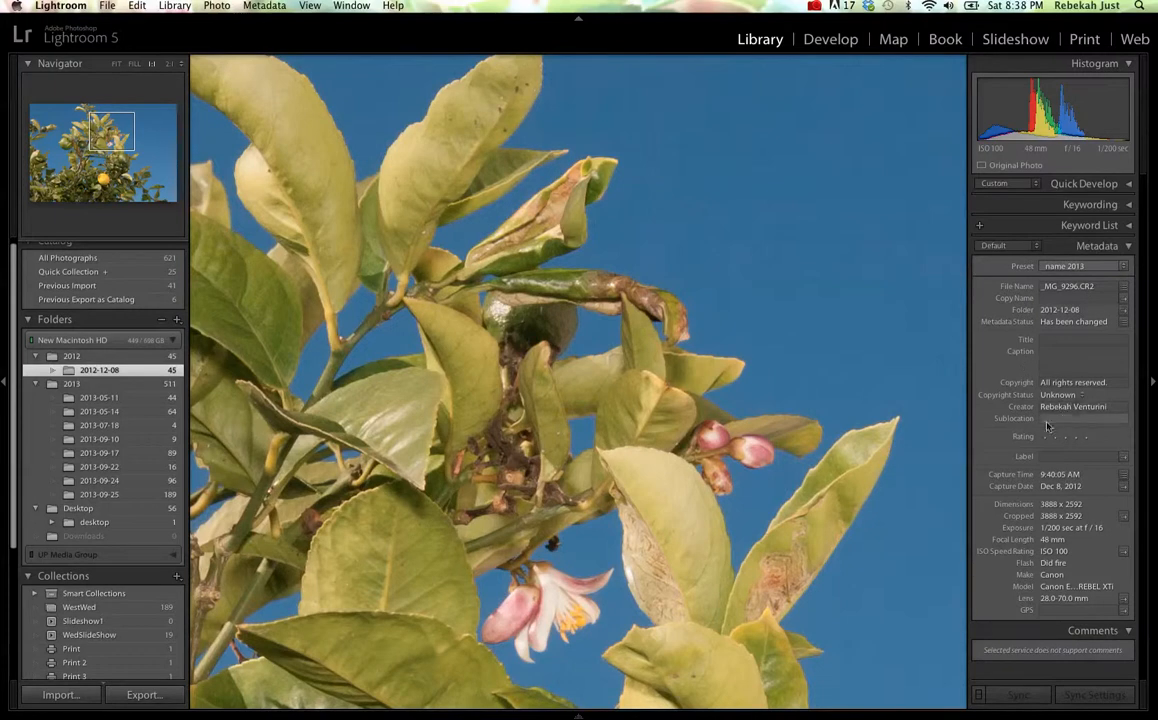